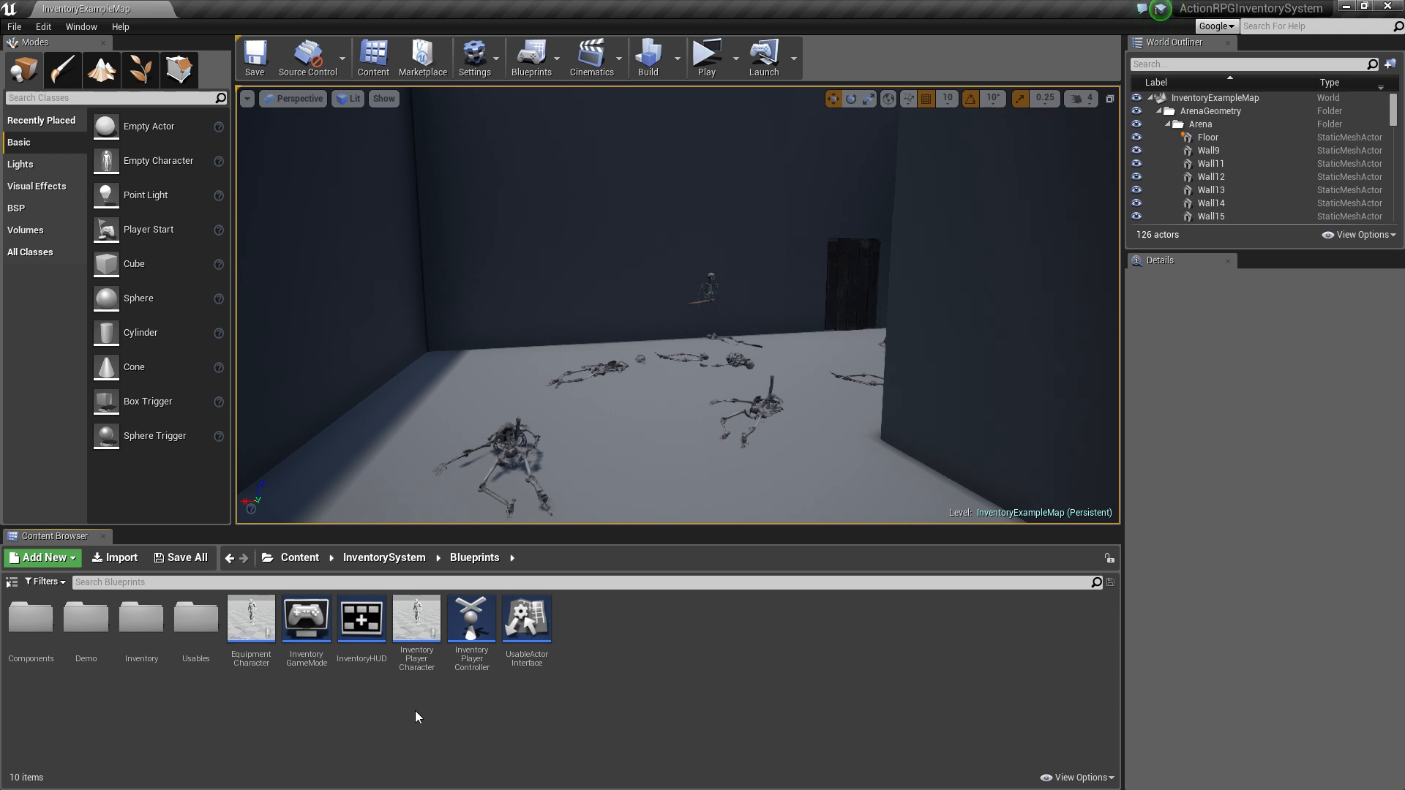
Open InventoryPlayerController and rename the IsRightMouseButtonDown variable to IsUIMode
click(448, 616)
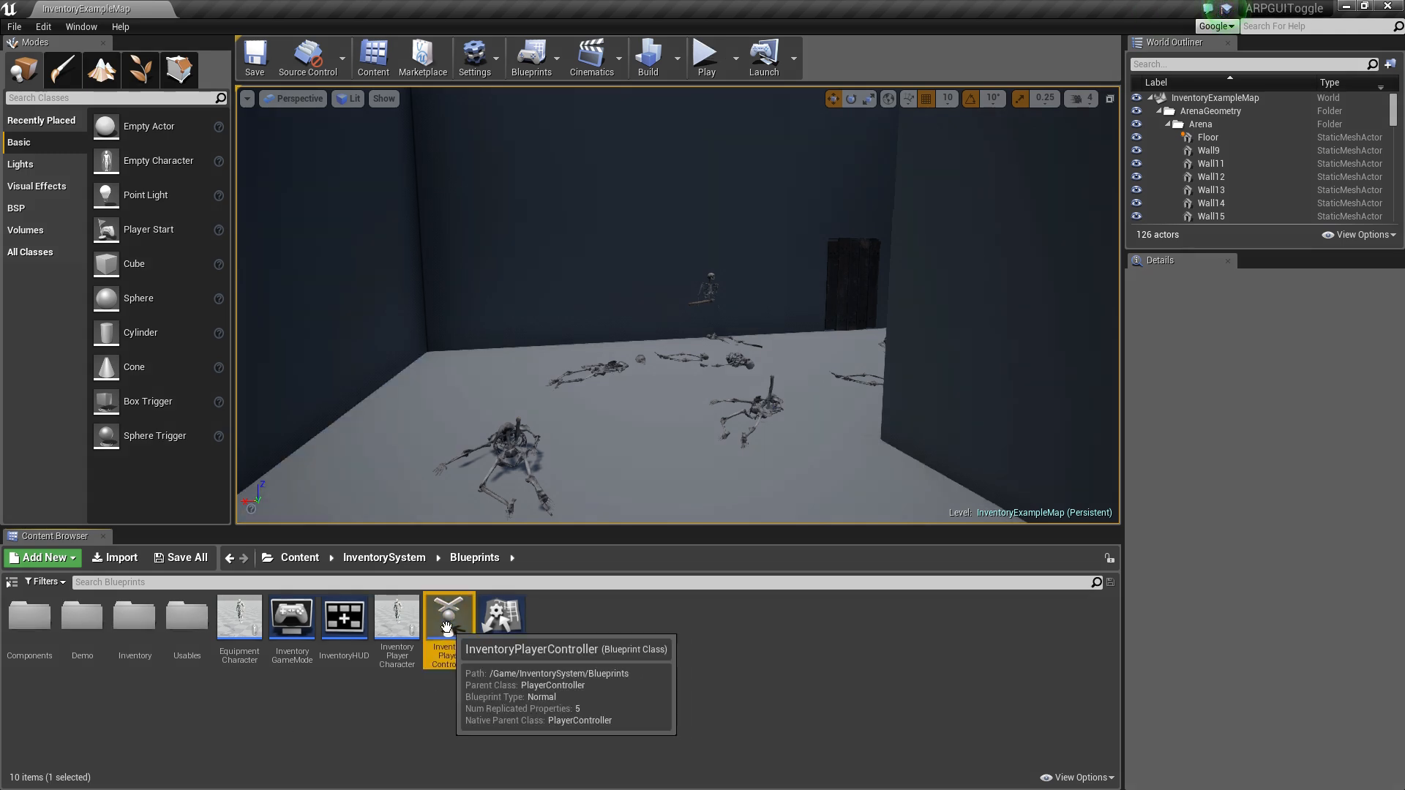
double_click(448, 617)
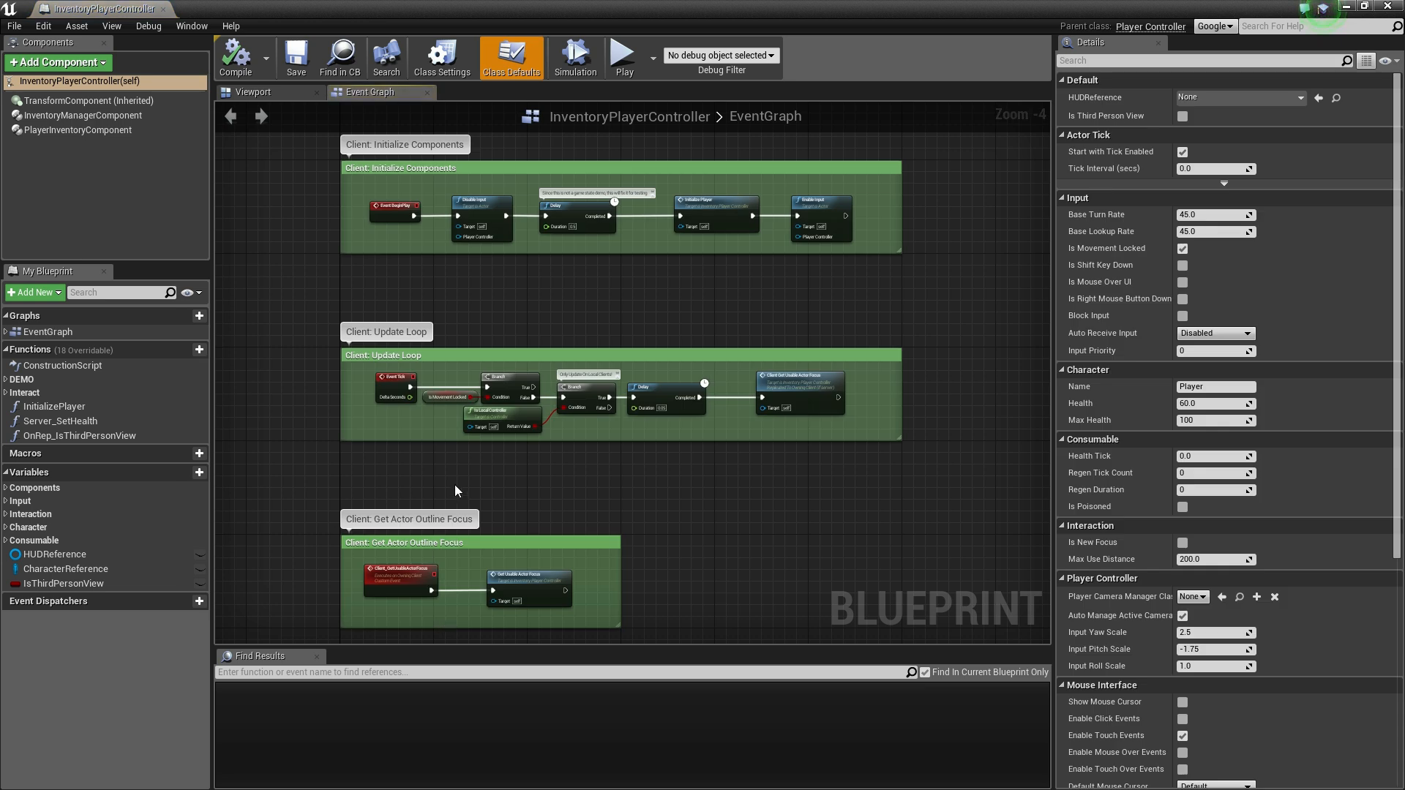
click(19, 501)
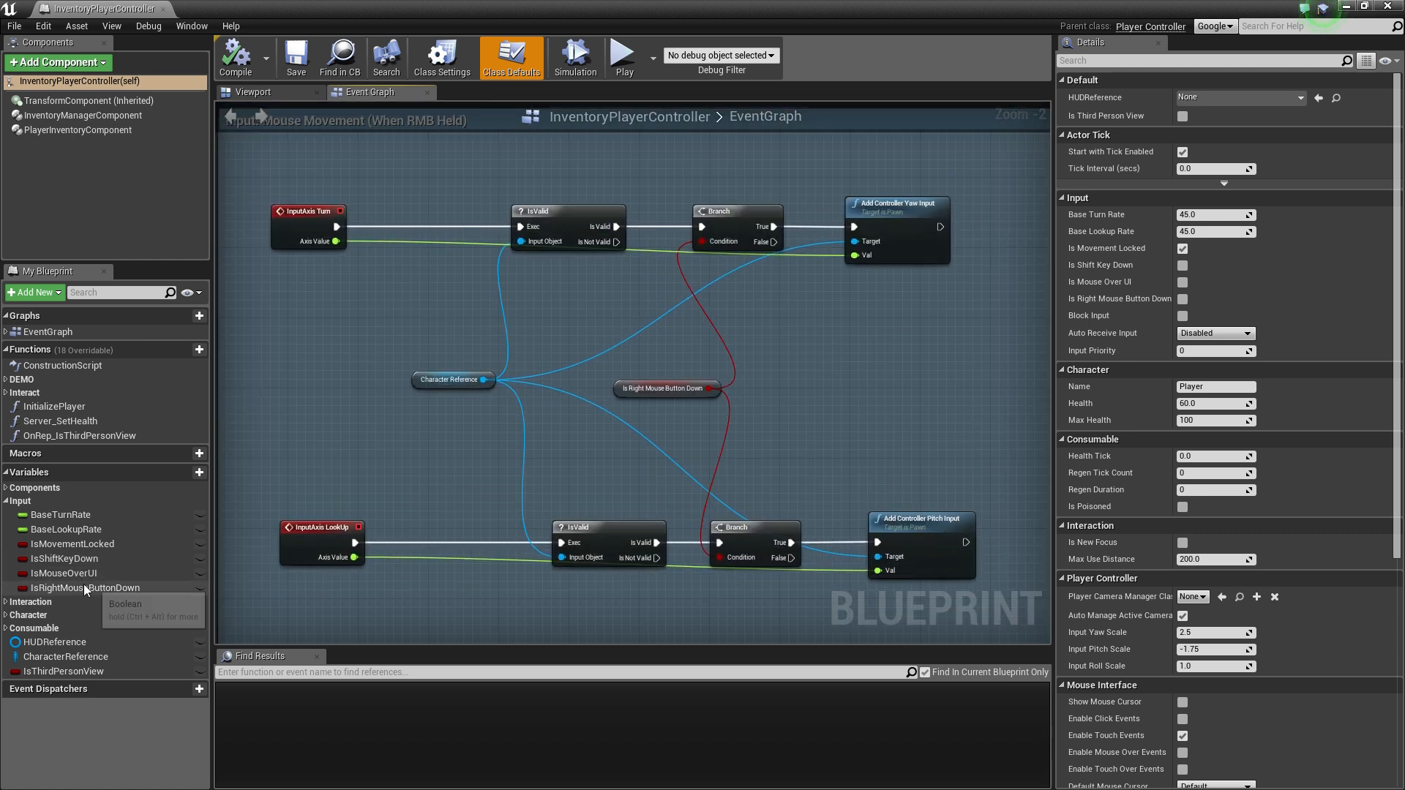
click(88, 589)
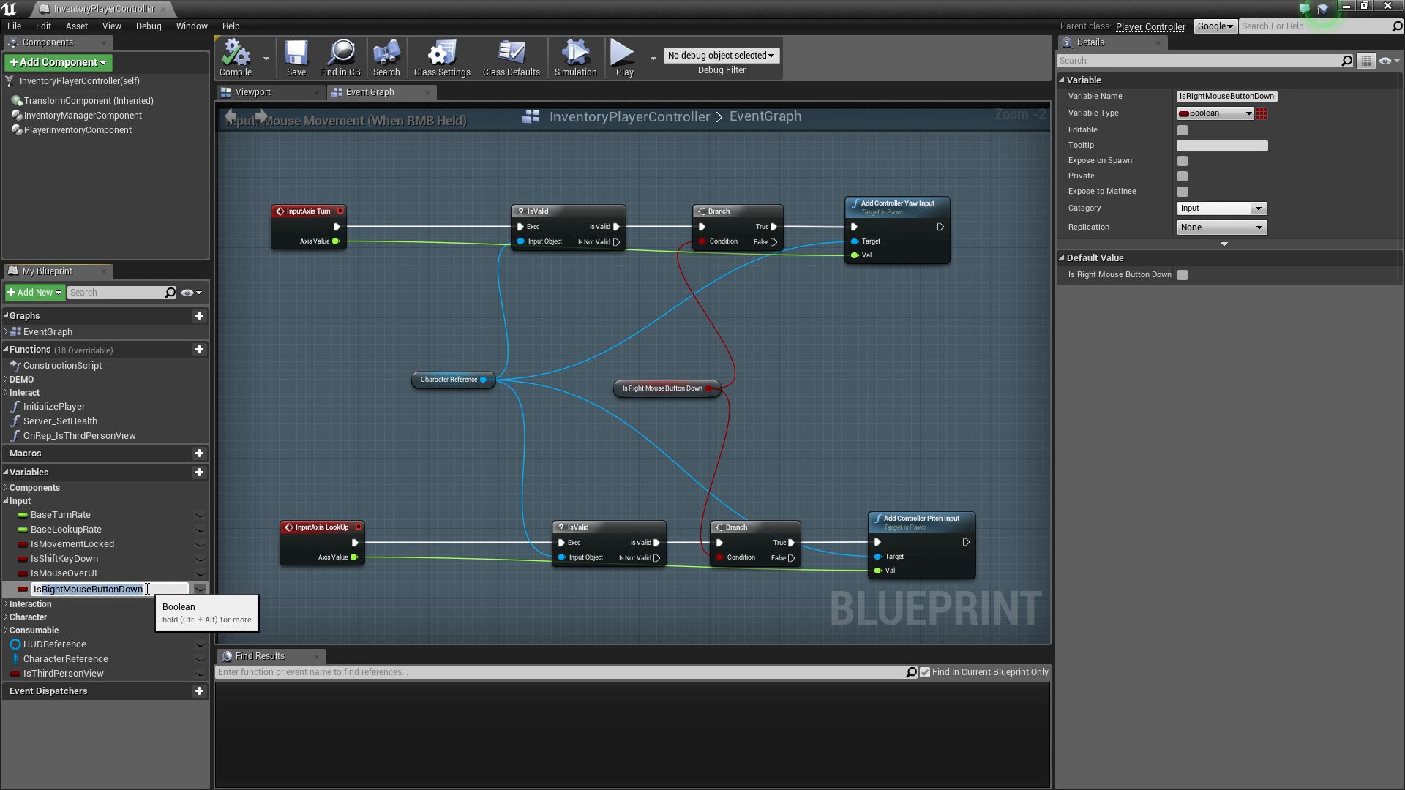
text(IsUIMode)
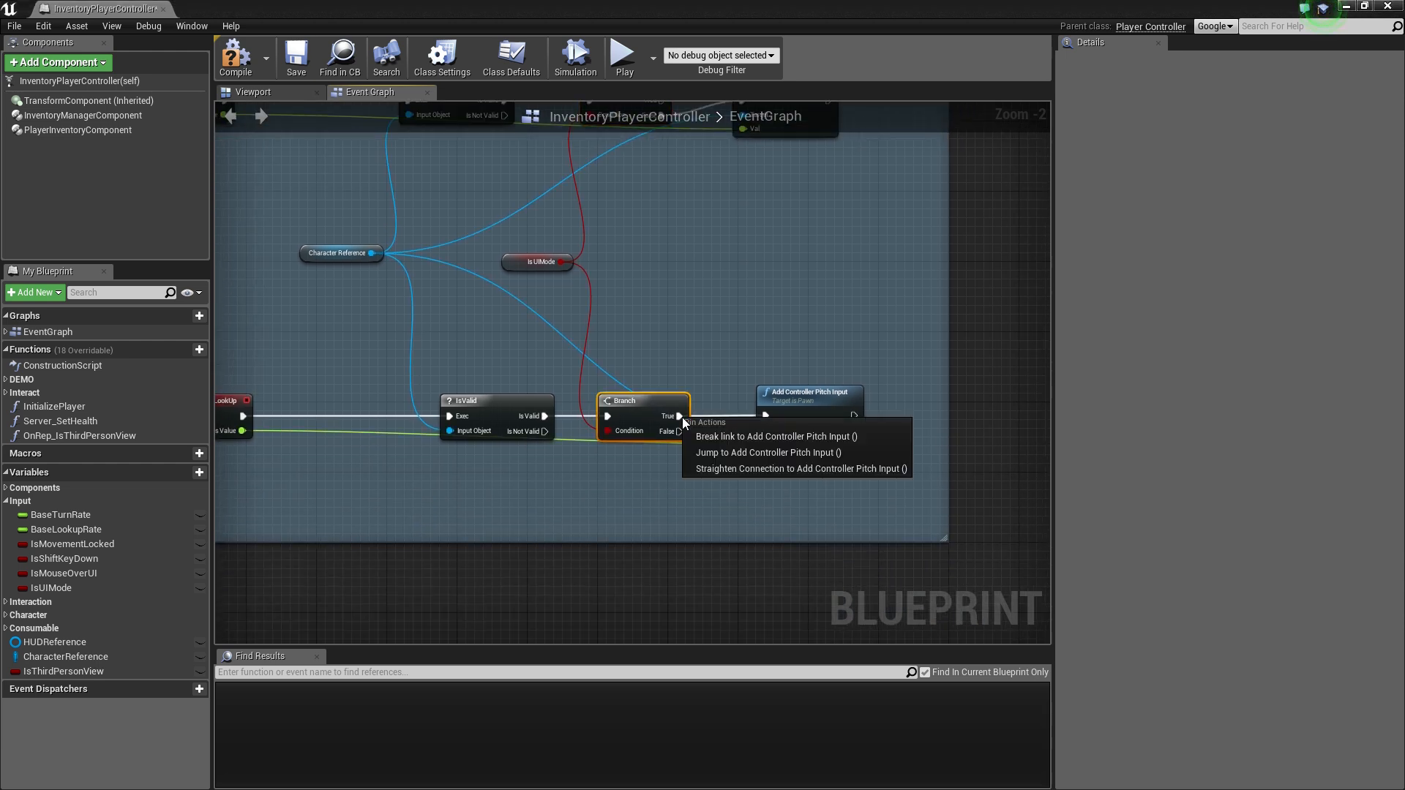
Break the Branch True link and drive Add Controller Pitch Input from the False output
click(768, 452)
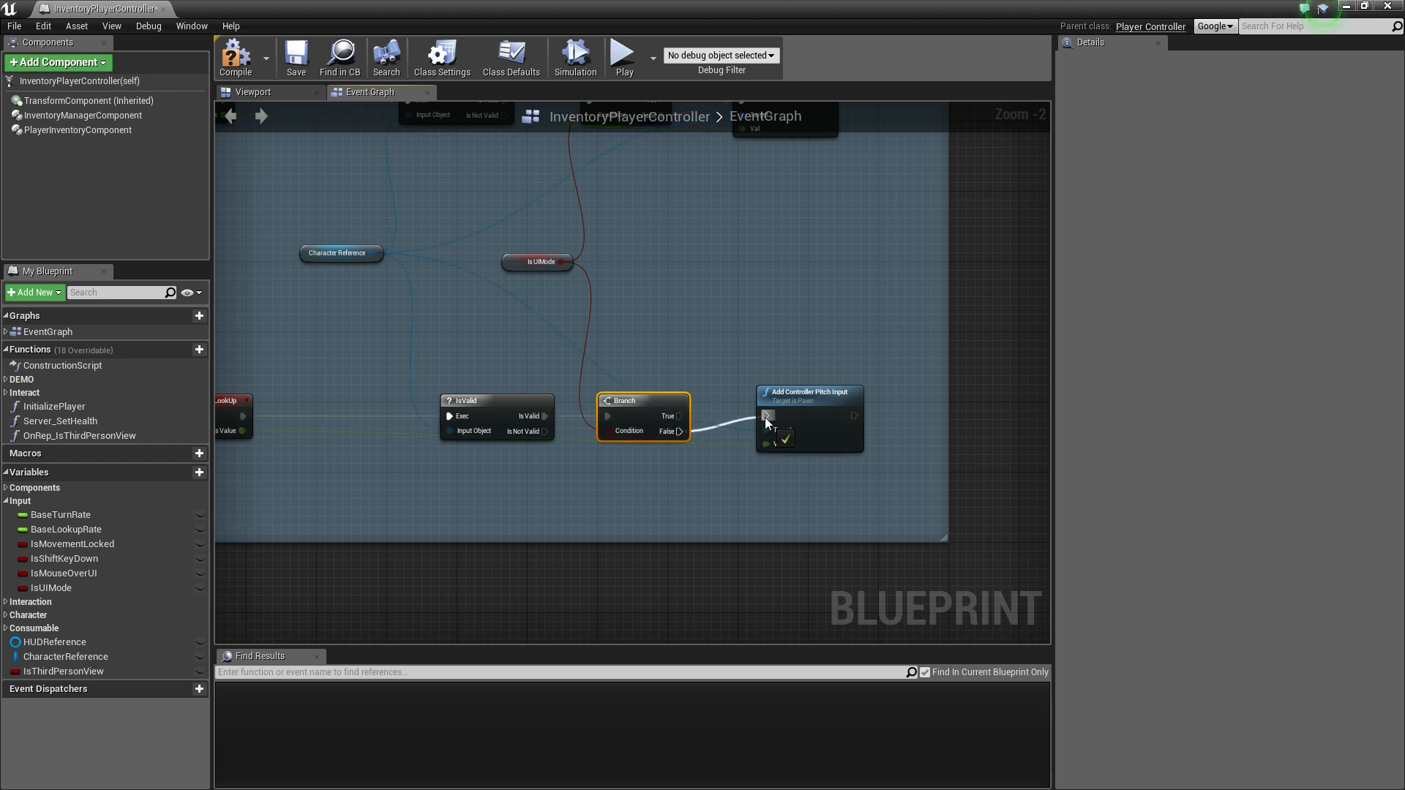
scroll(down, 3)
text(custom)
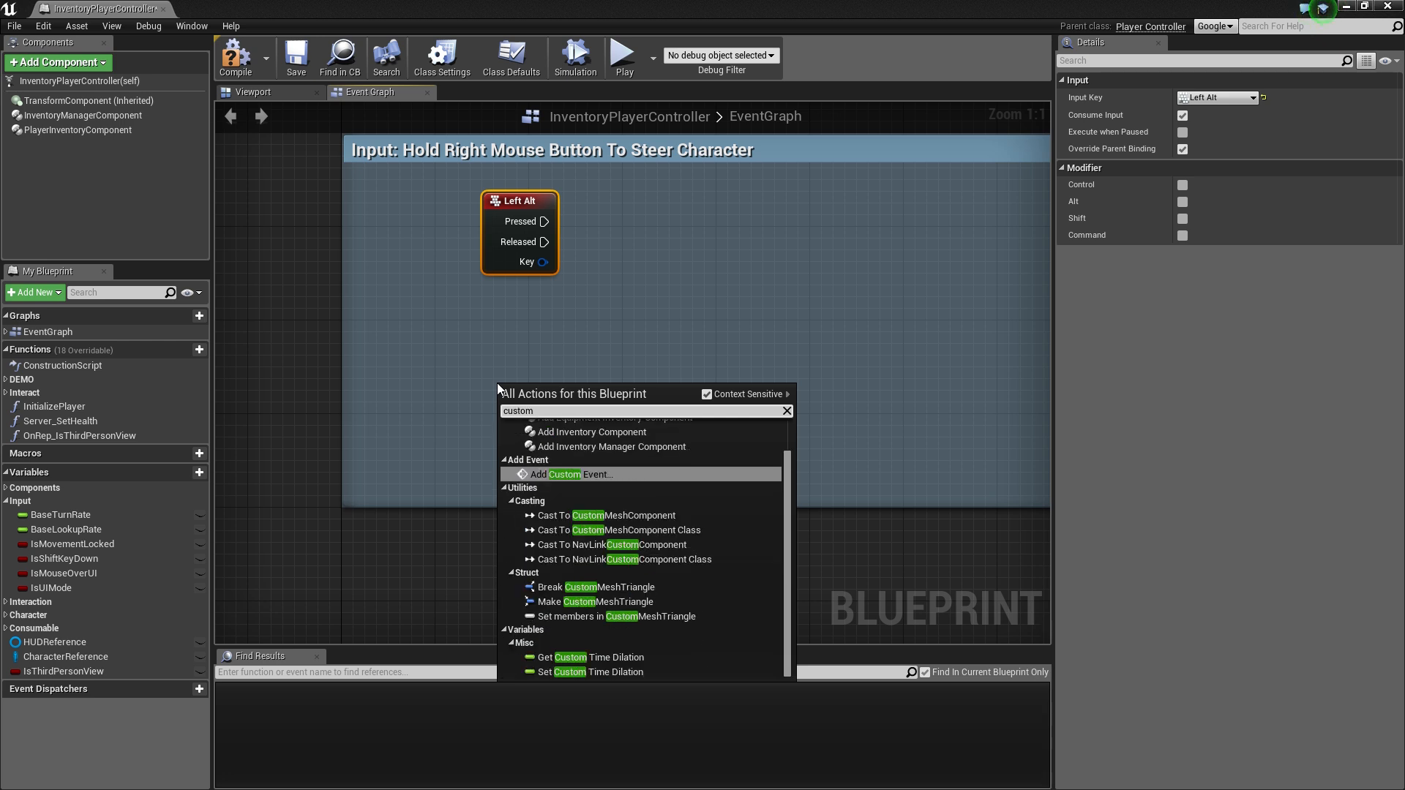
Add an Event_SetUIMode custom event with a Boolean UIMode input, then start a new function
click(574, 475)
text(Event_SetUIMode)
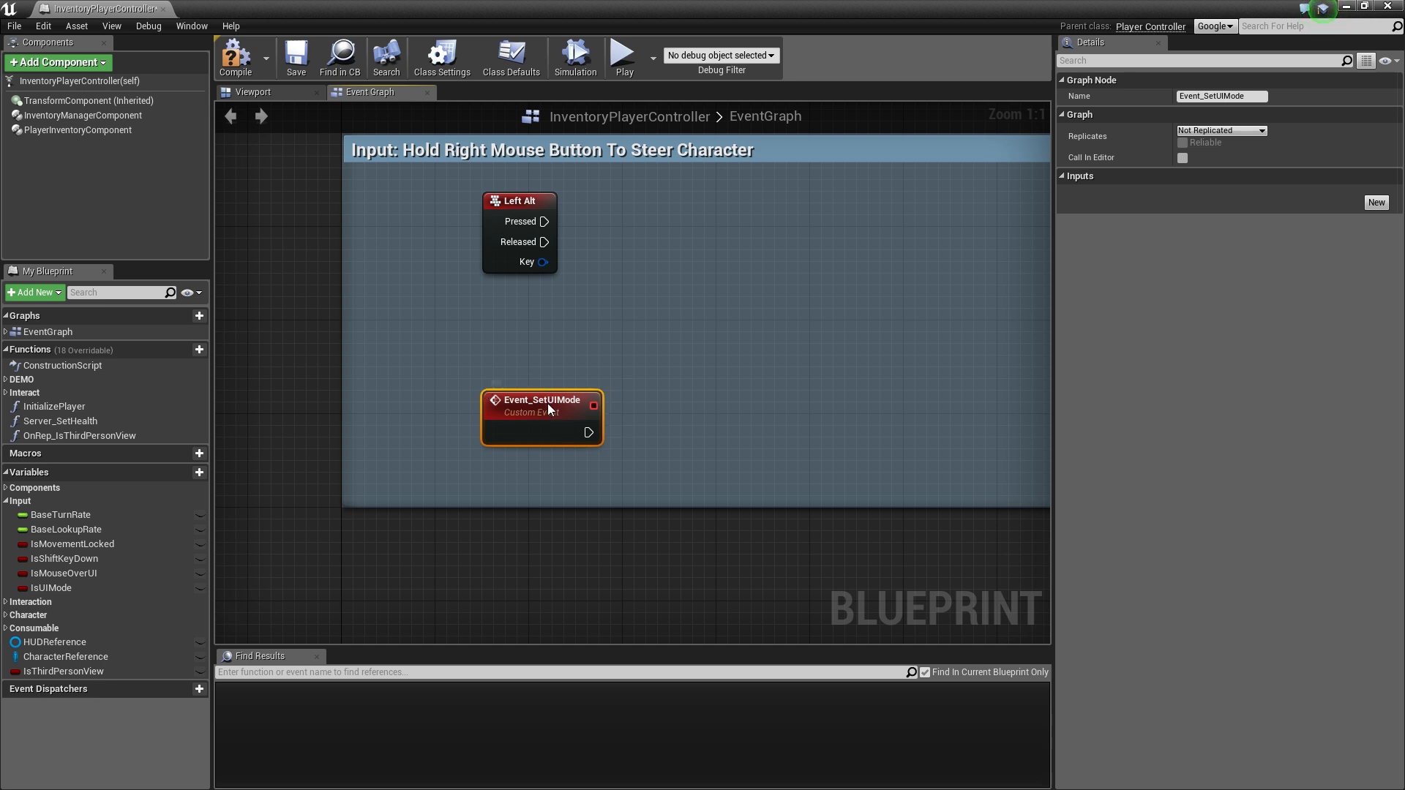
click(1376, 202)
text(UIMode)
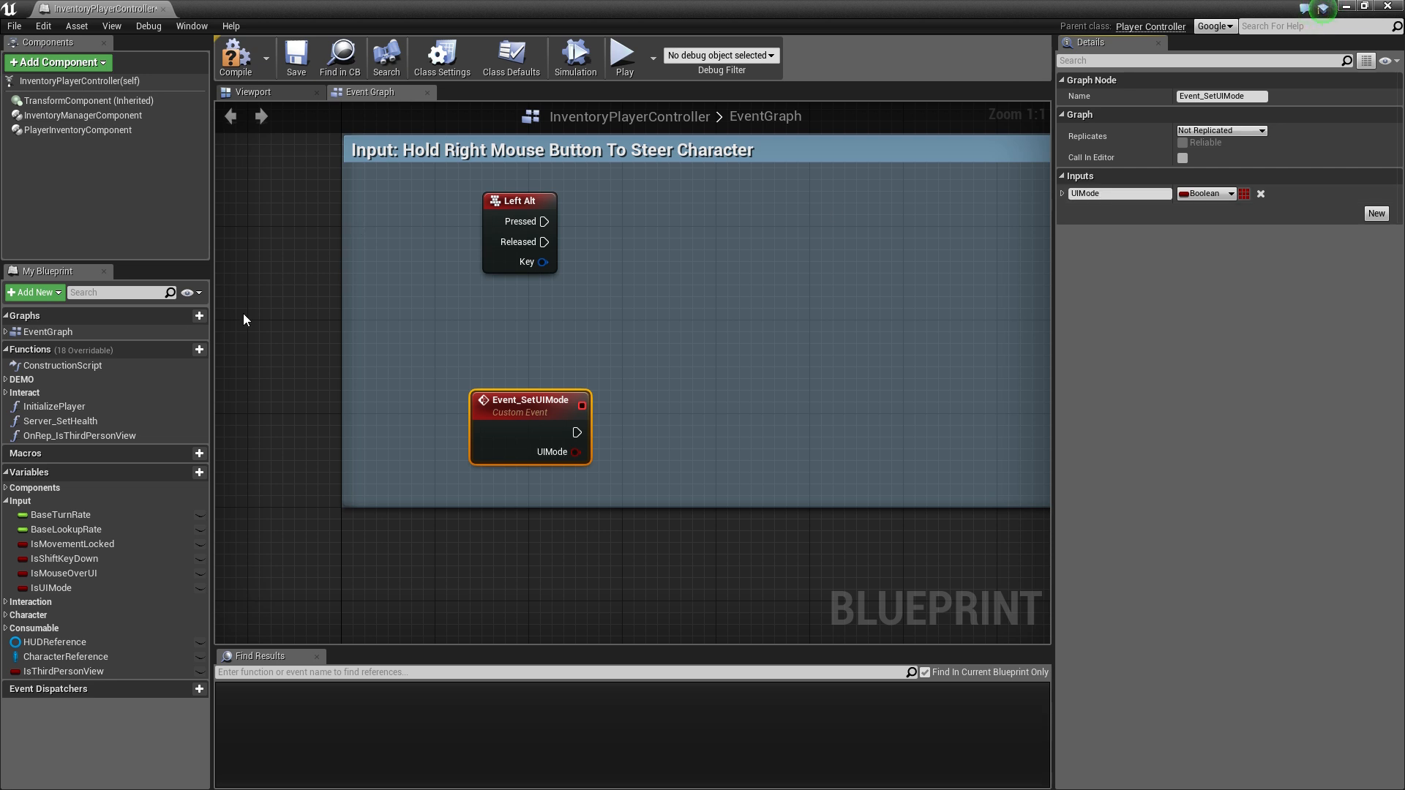
click(186, 348)
text(SetUIMode)
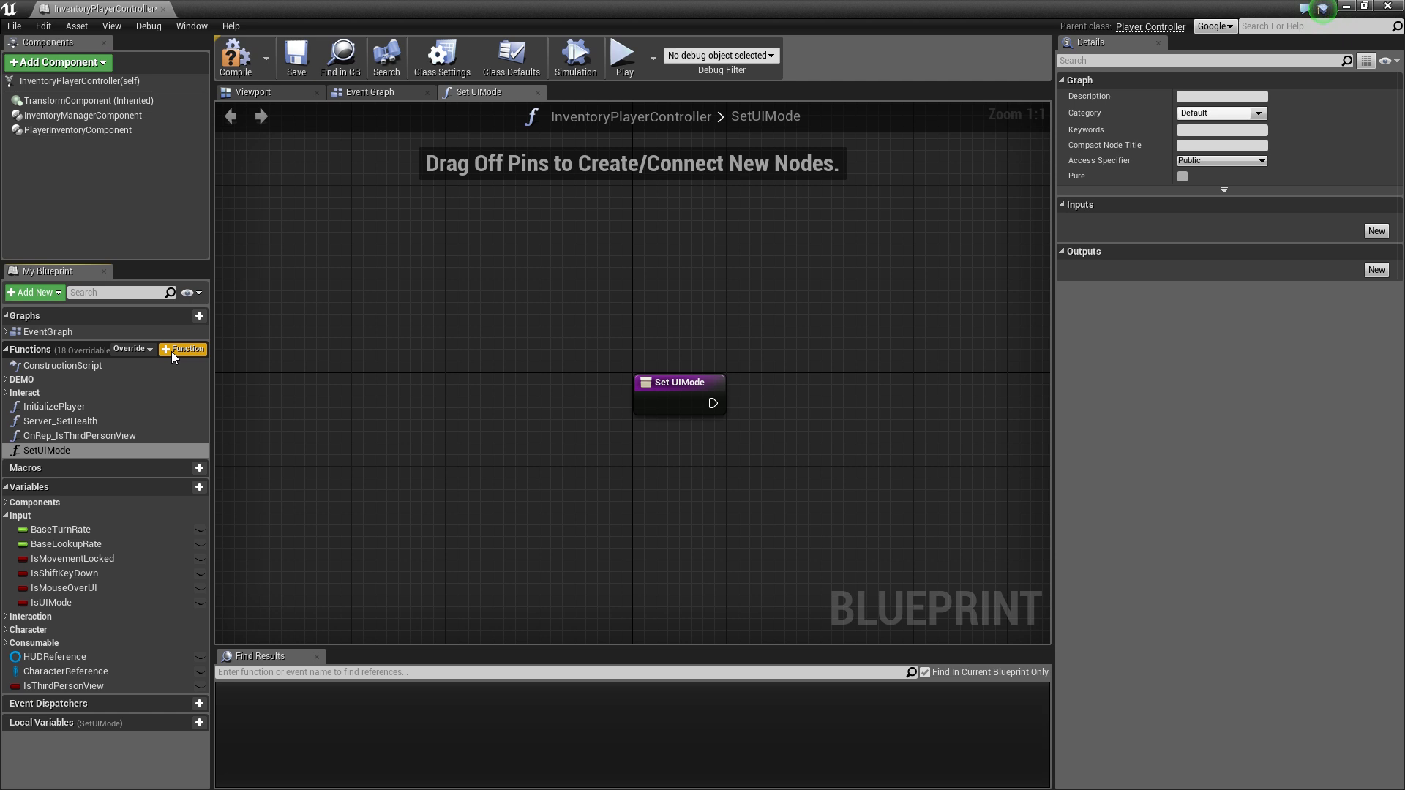
Give the SetUIMode function a Boolean UIMode input, compile, and wire a Set UIMode call after Event_SetUIMode
click(1376, 230)
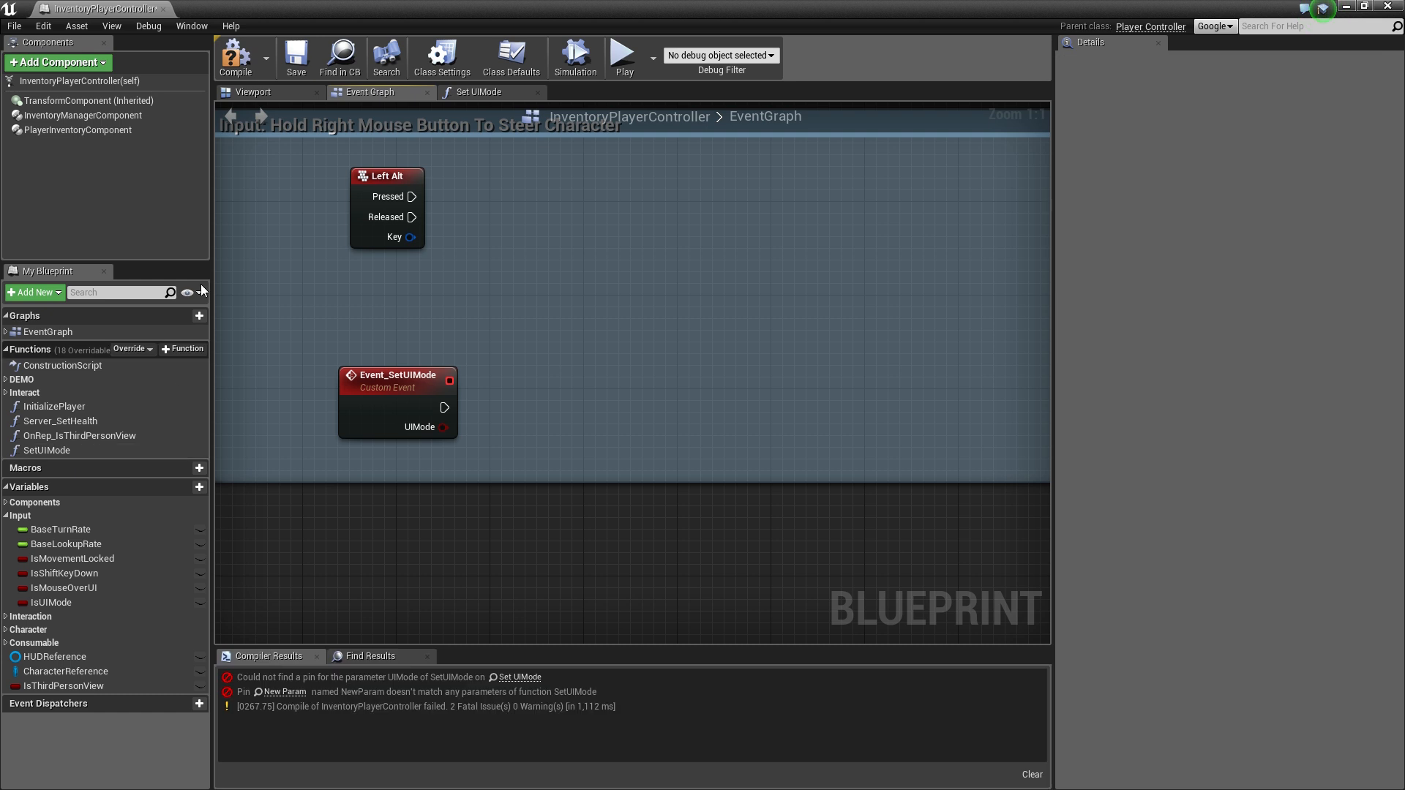
click(235, 56)
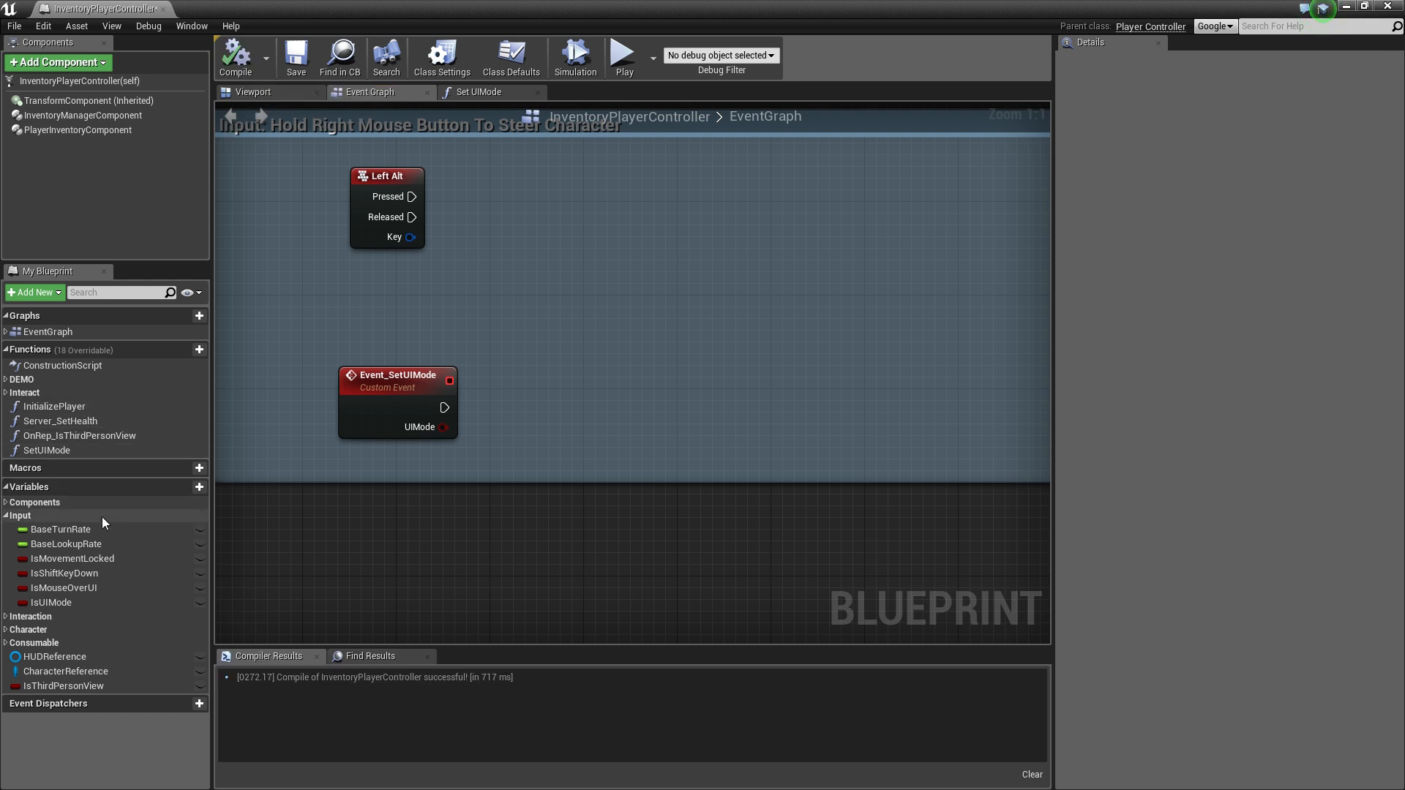
click(46, 450)
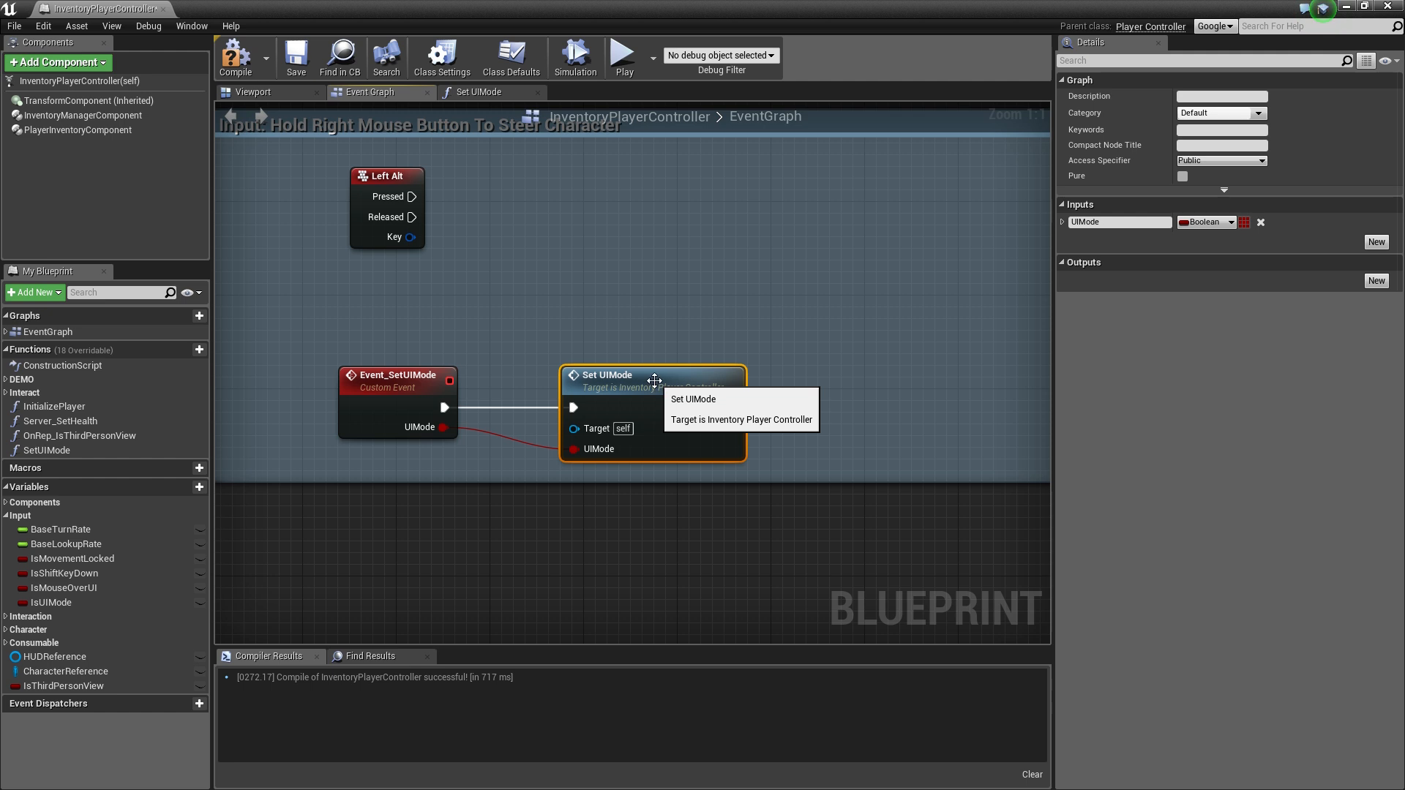
click(51, 601)
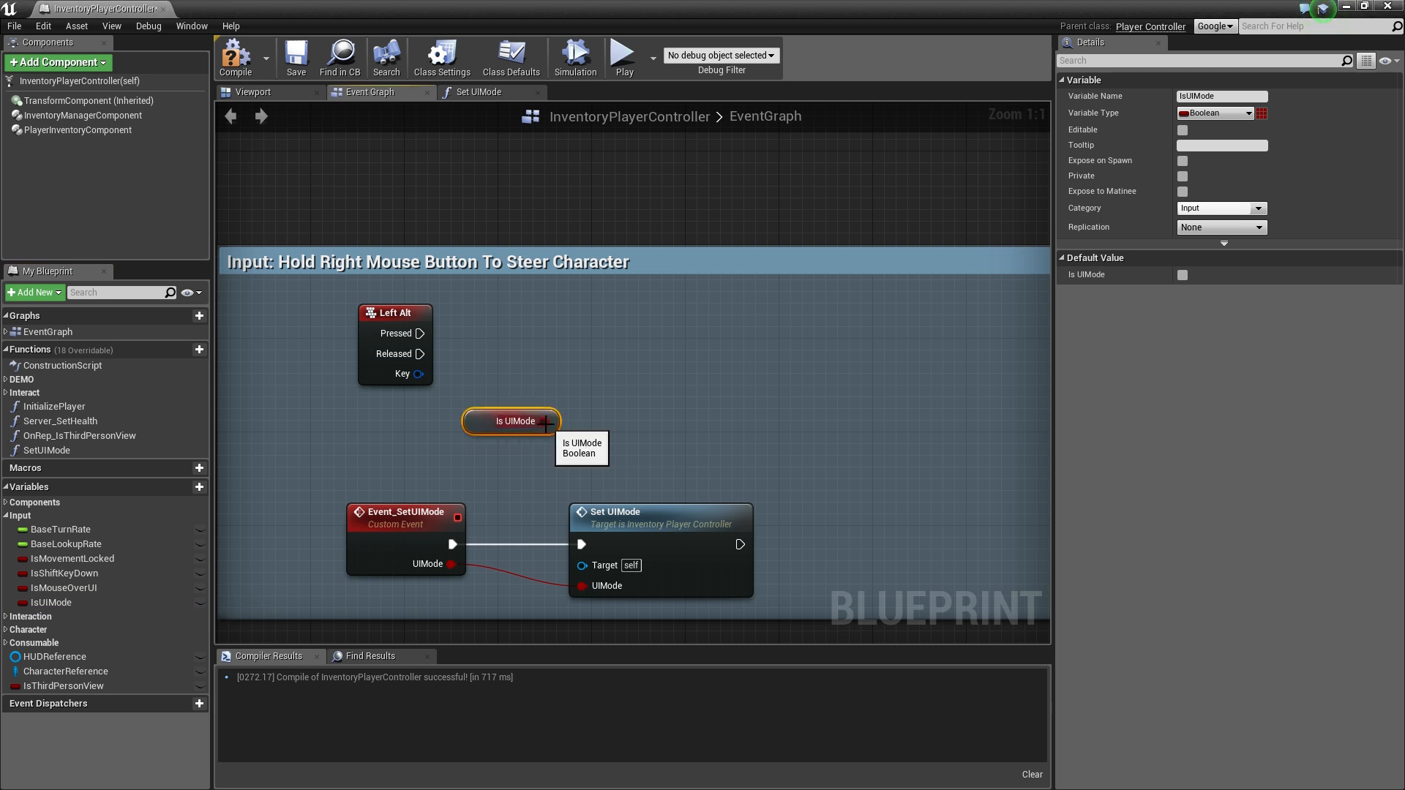
Call SetUIMode on Left Alt Released with the NOT of IsUIMode to toggle UI mode
click(48, 449)
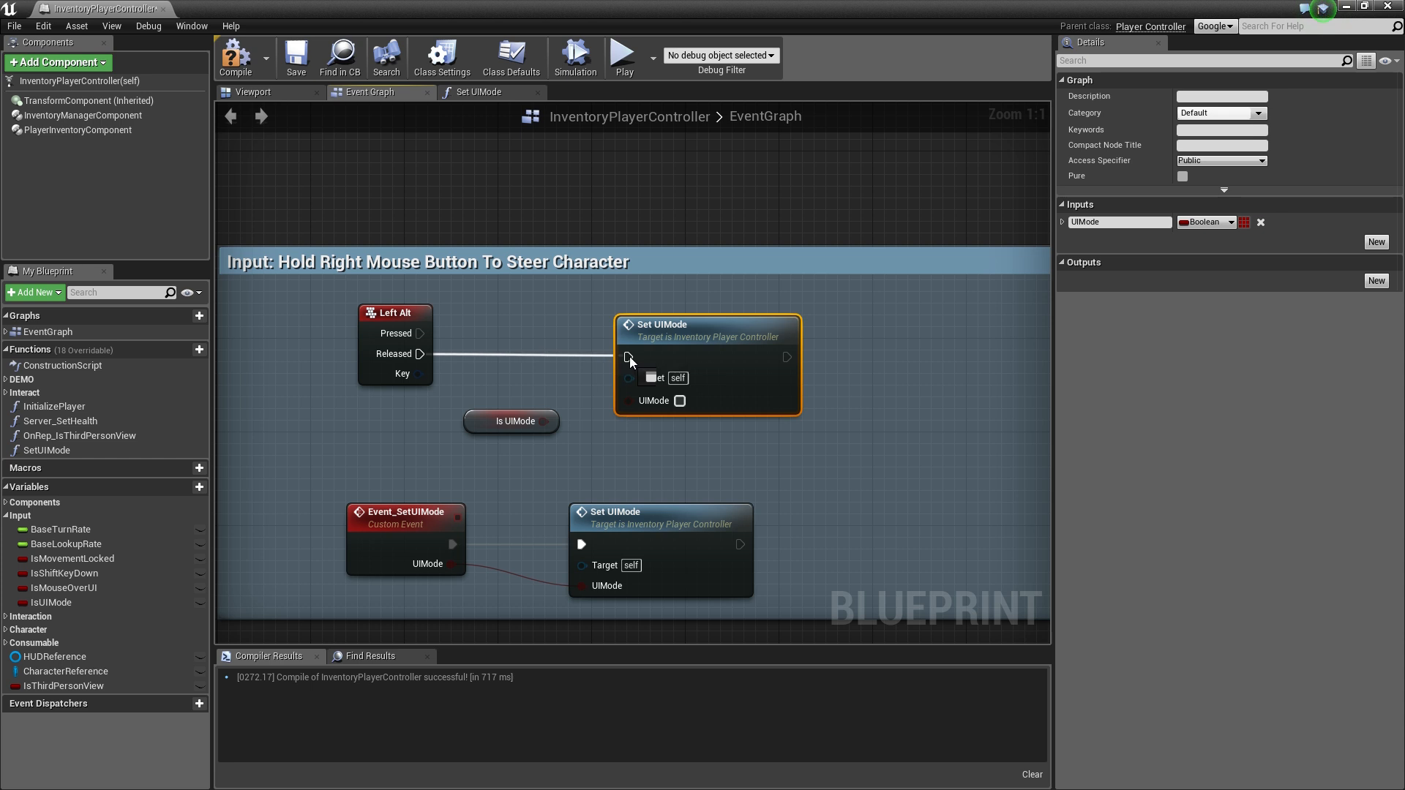
click(509, 420)
text(not)
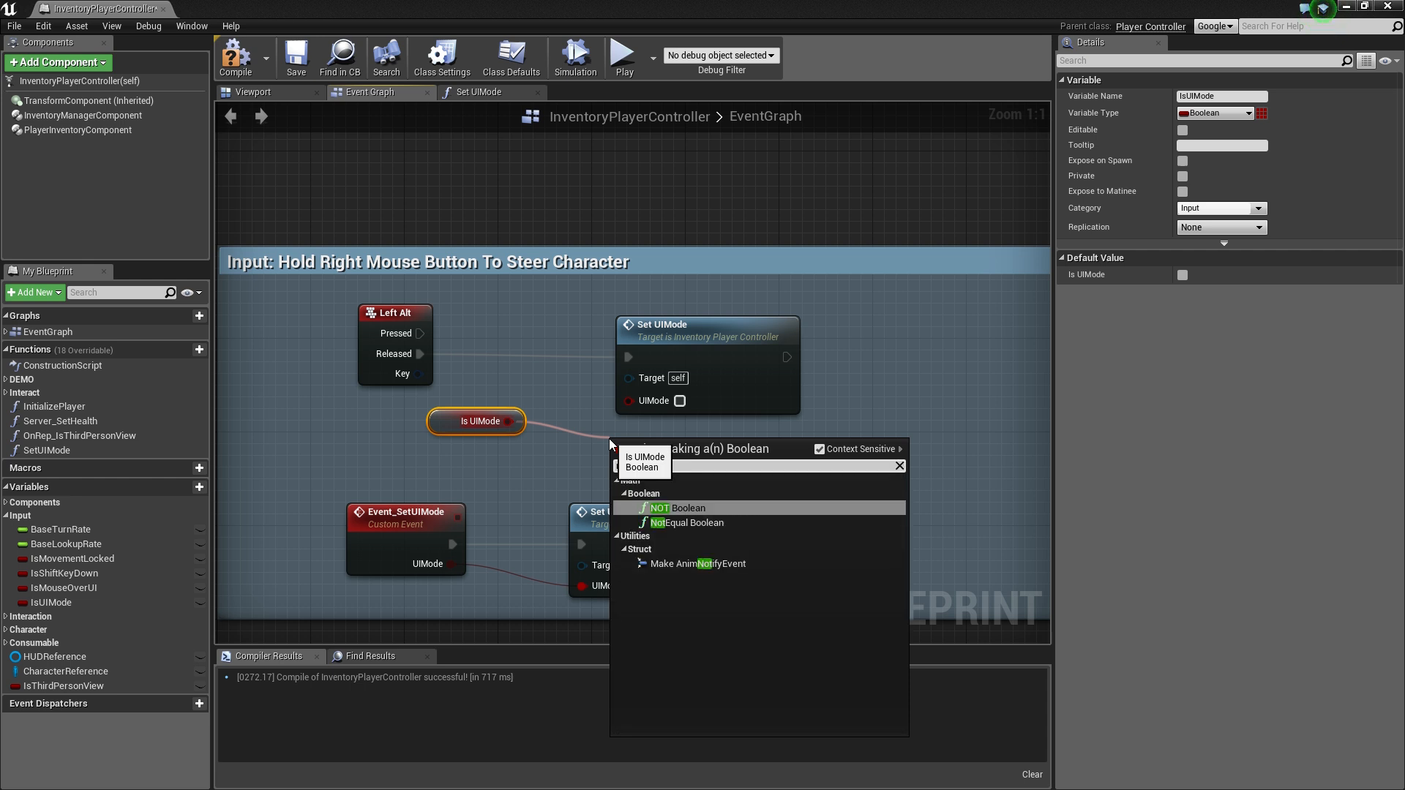
click(665, 508)
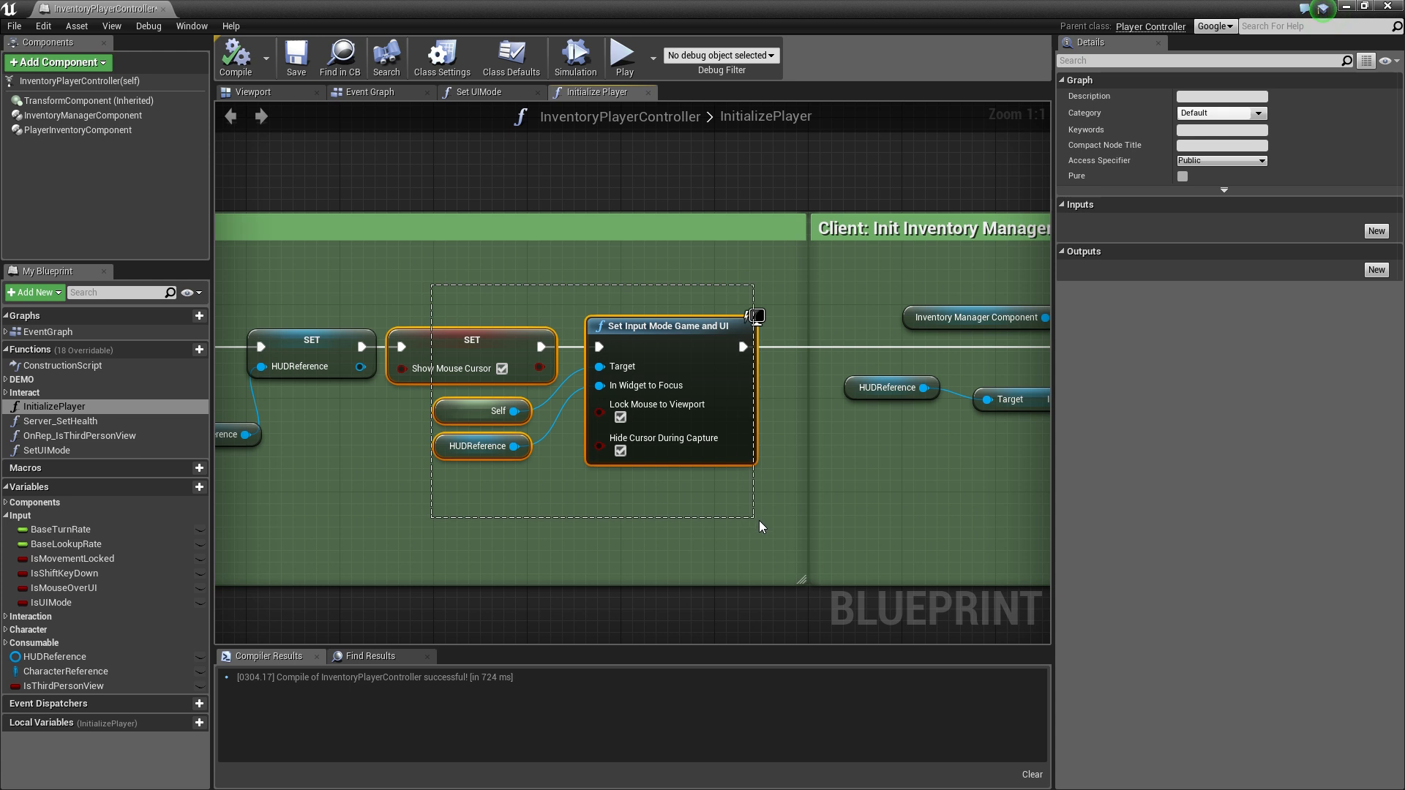
Copy the Set Show Mouse Cursor and Set Input Mode Game and UI nodes from InitializePlayer
key(Delete)
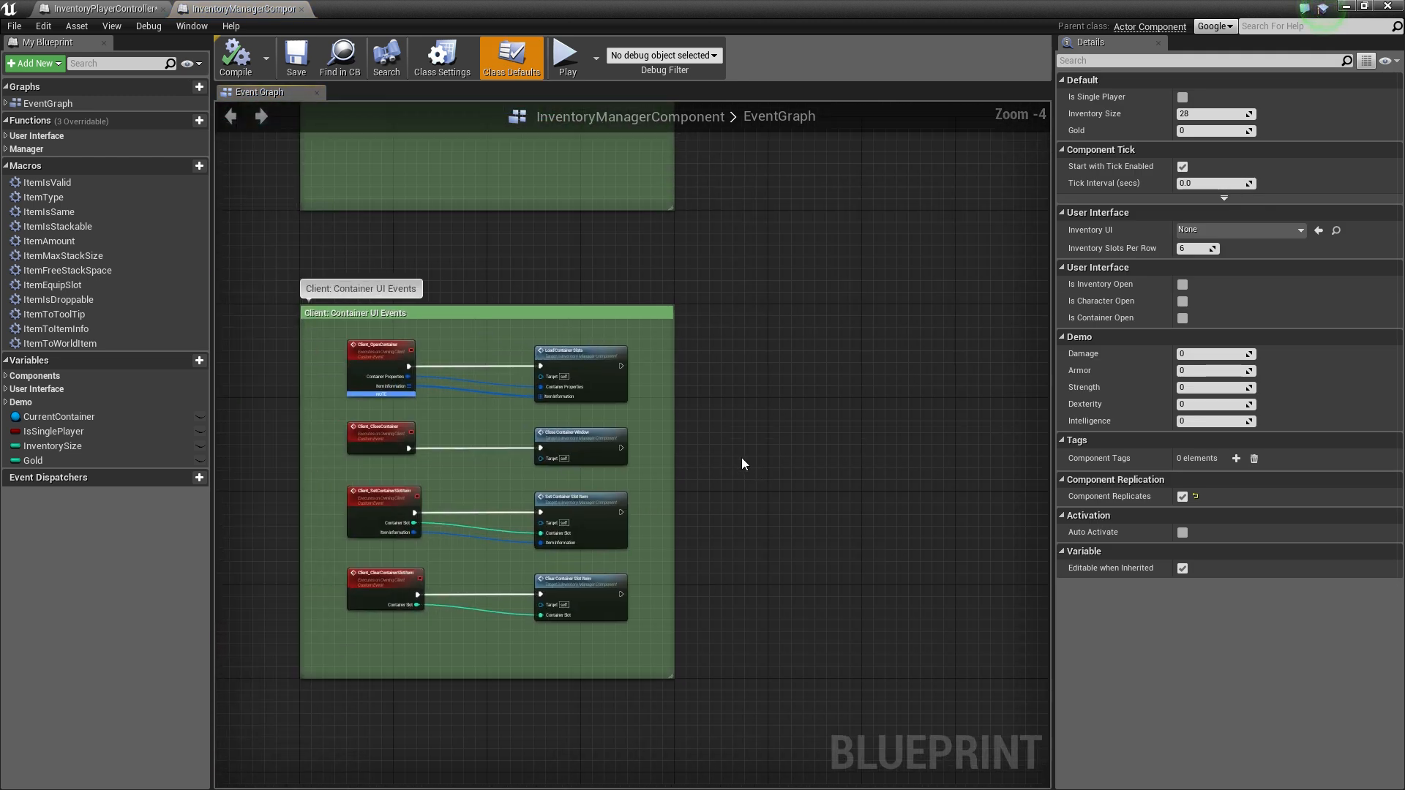
Cast the inventory manager's owner to InventoryPlayerController and call Set UIMode on container load and close
scroll(up, 3)
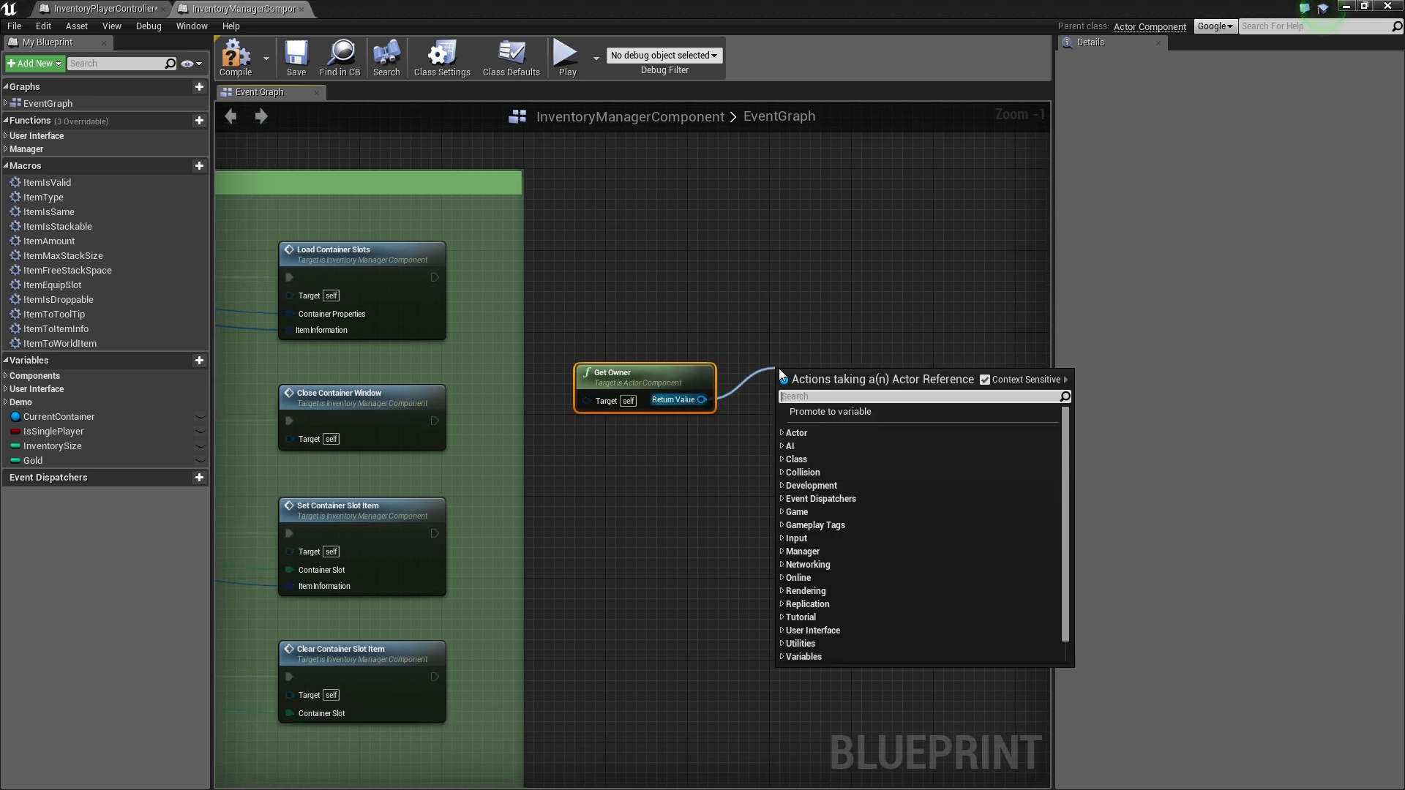
text(cast to)
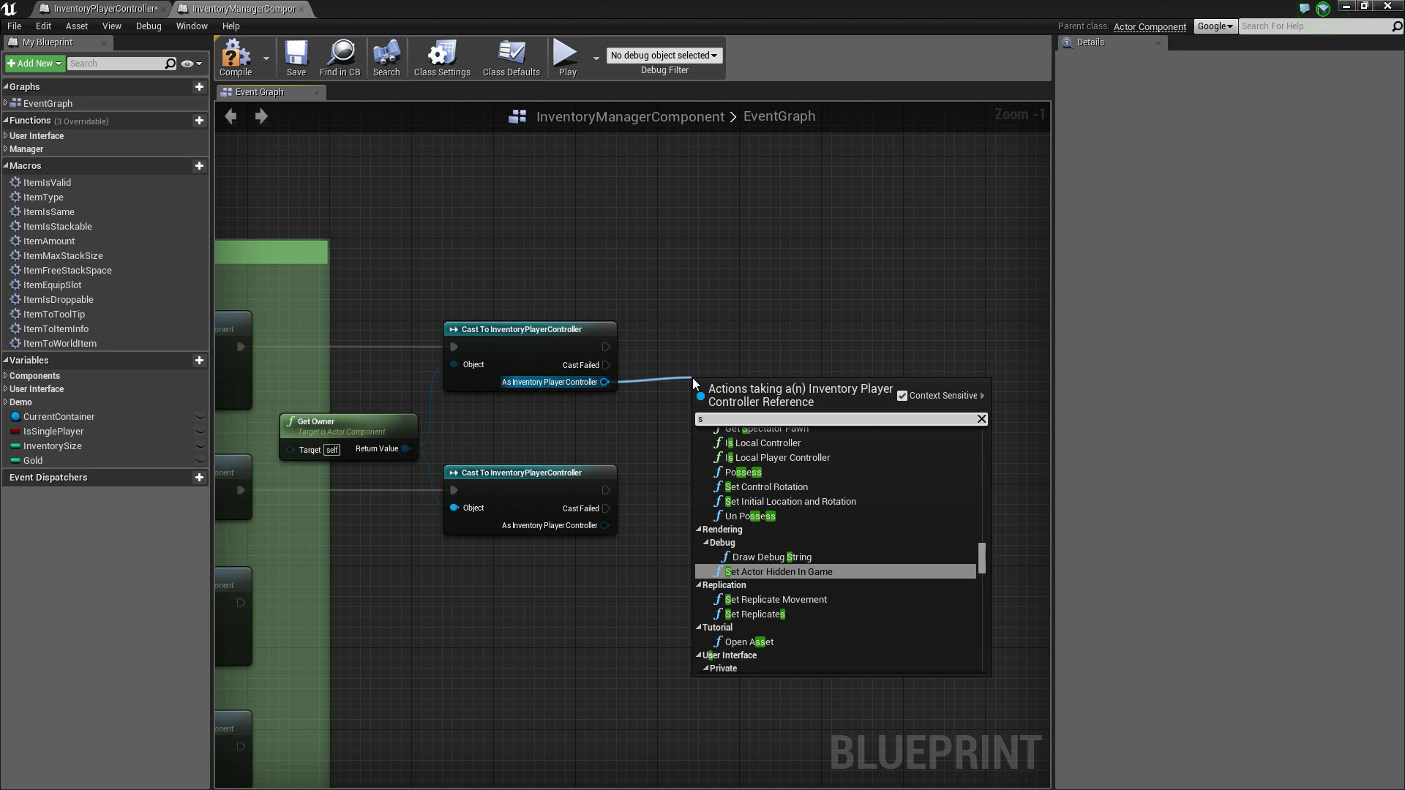
text(event)
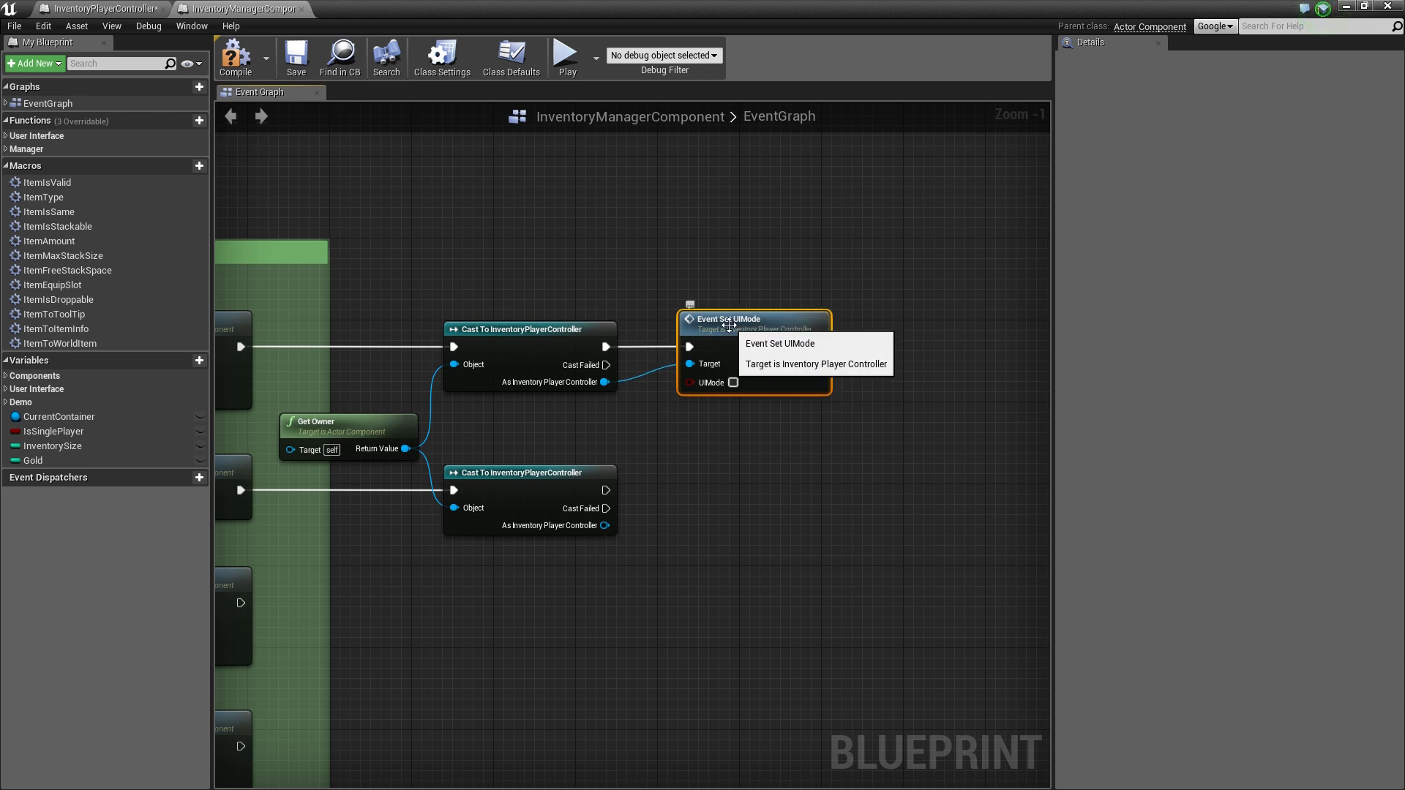
click(732, 382)
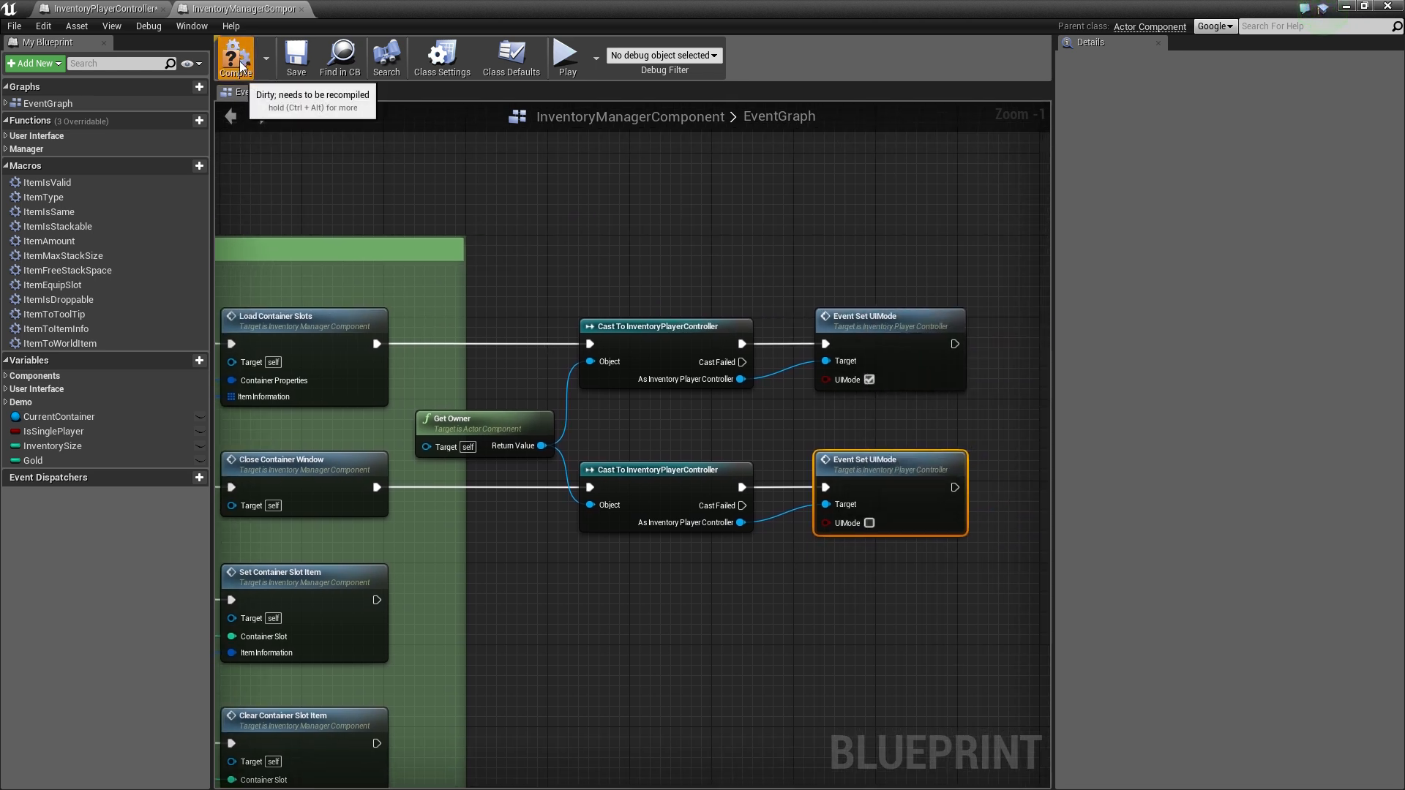
Compile and save InventoryManagerComponent, then return to InventoryPlayerController
click(296, 58)
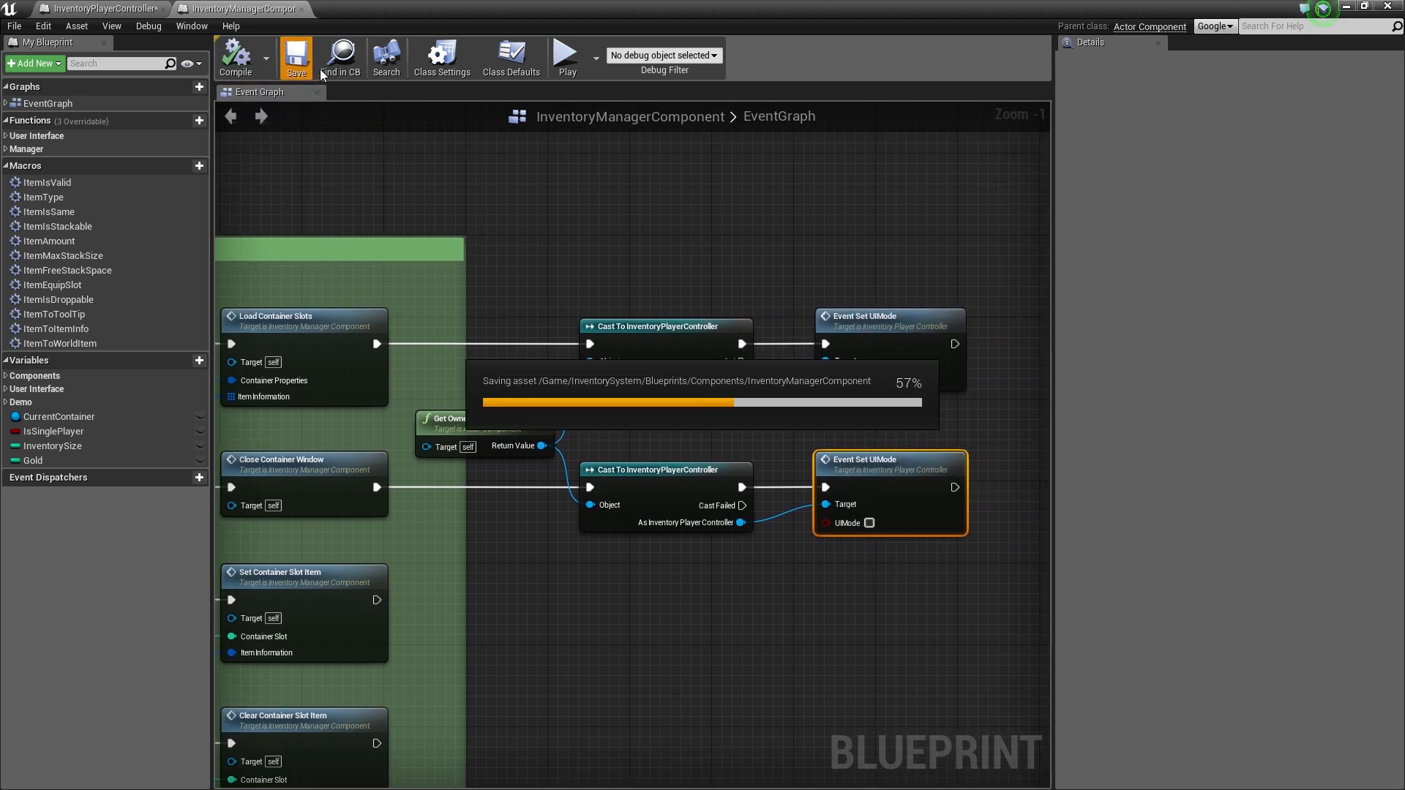
click(296, 56)
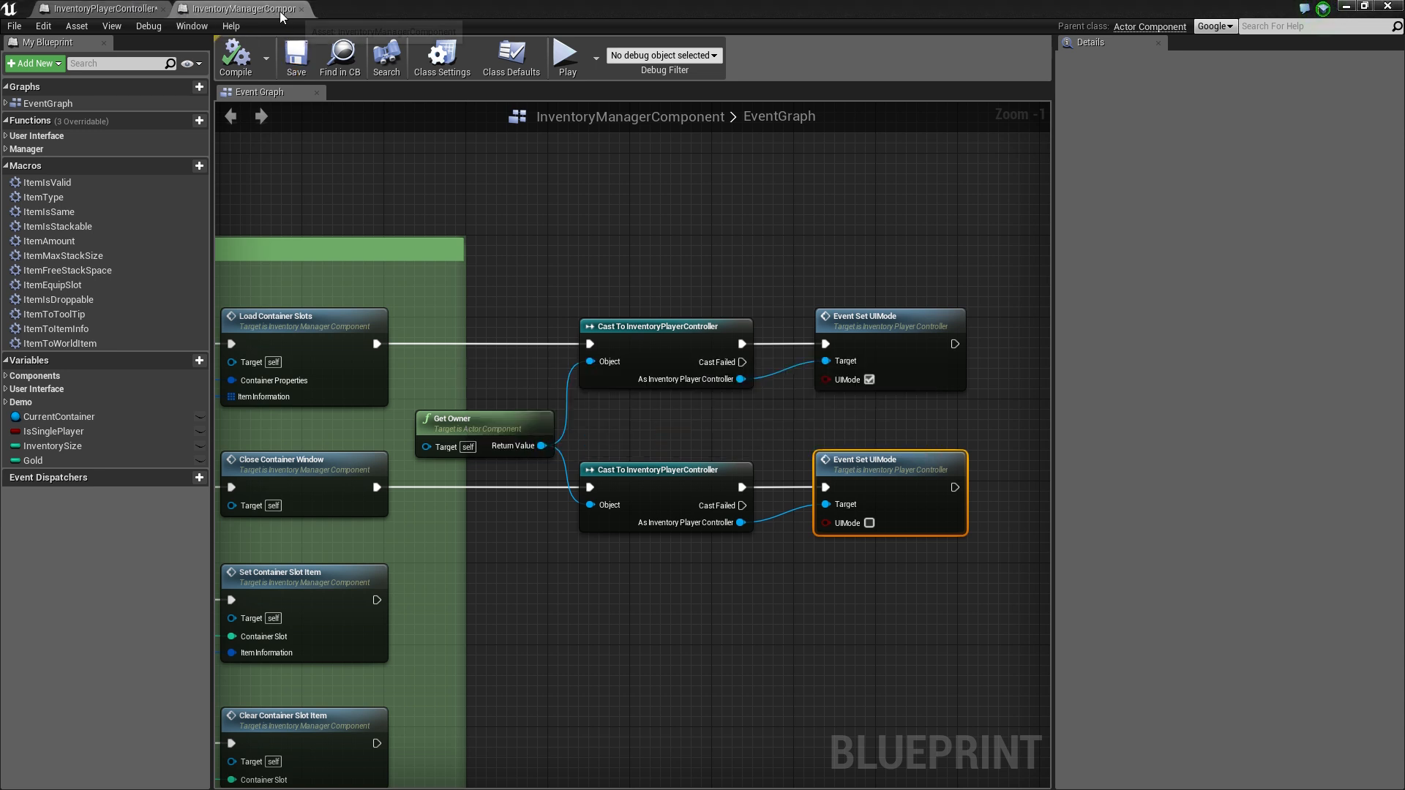
click(93, 9)
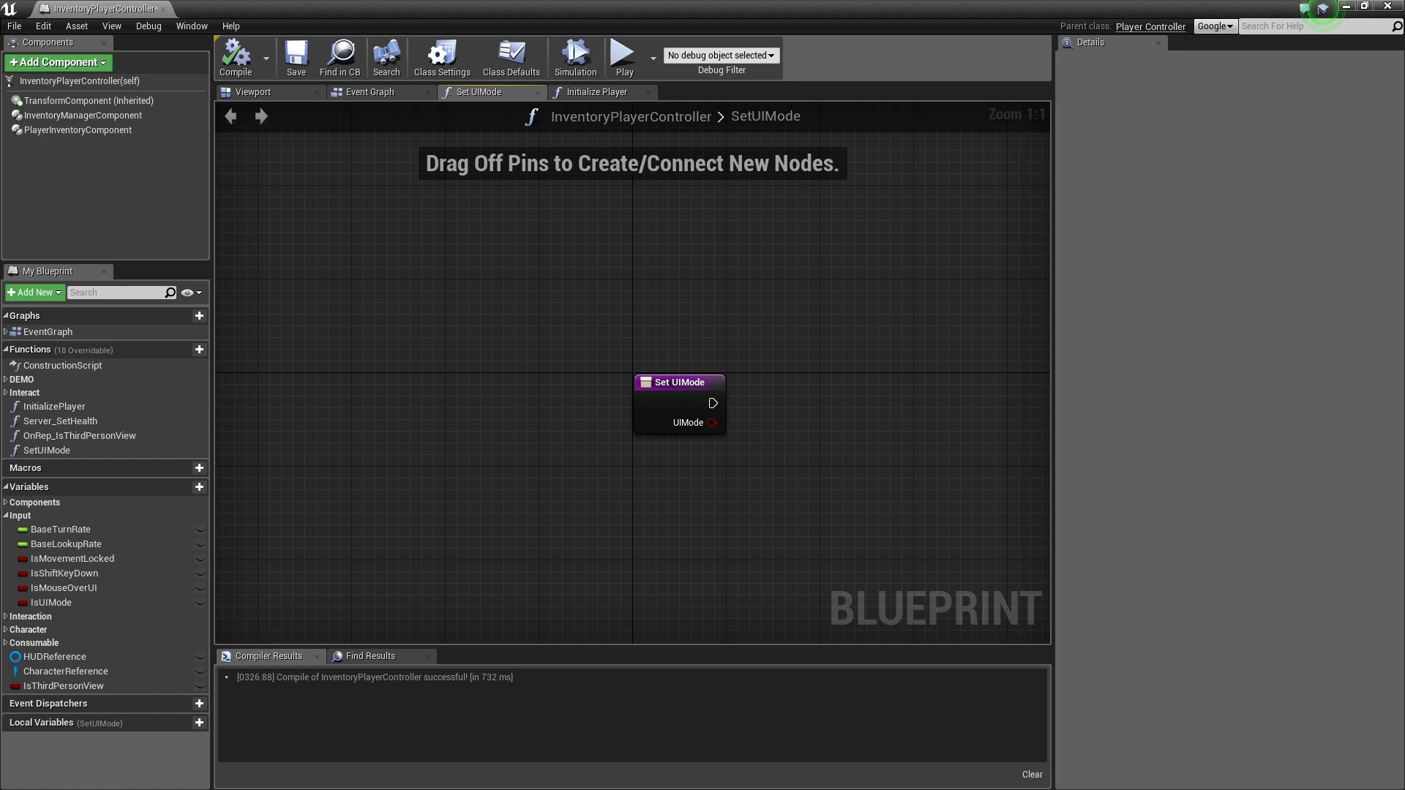
mouse_move(679, 530)
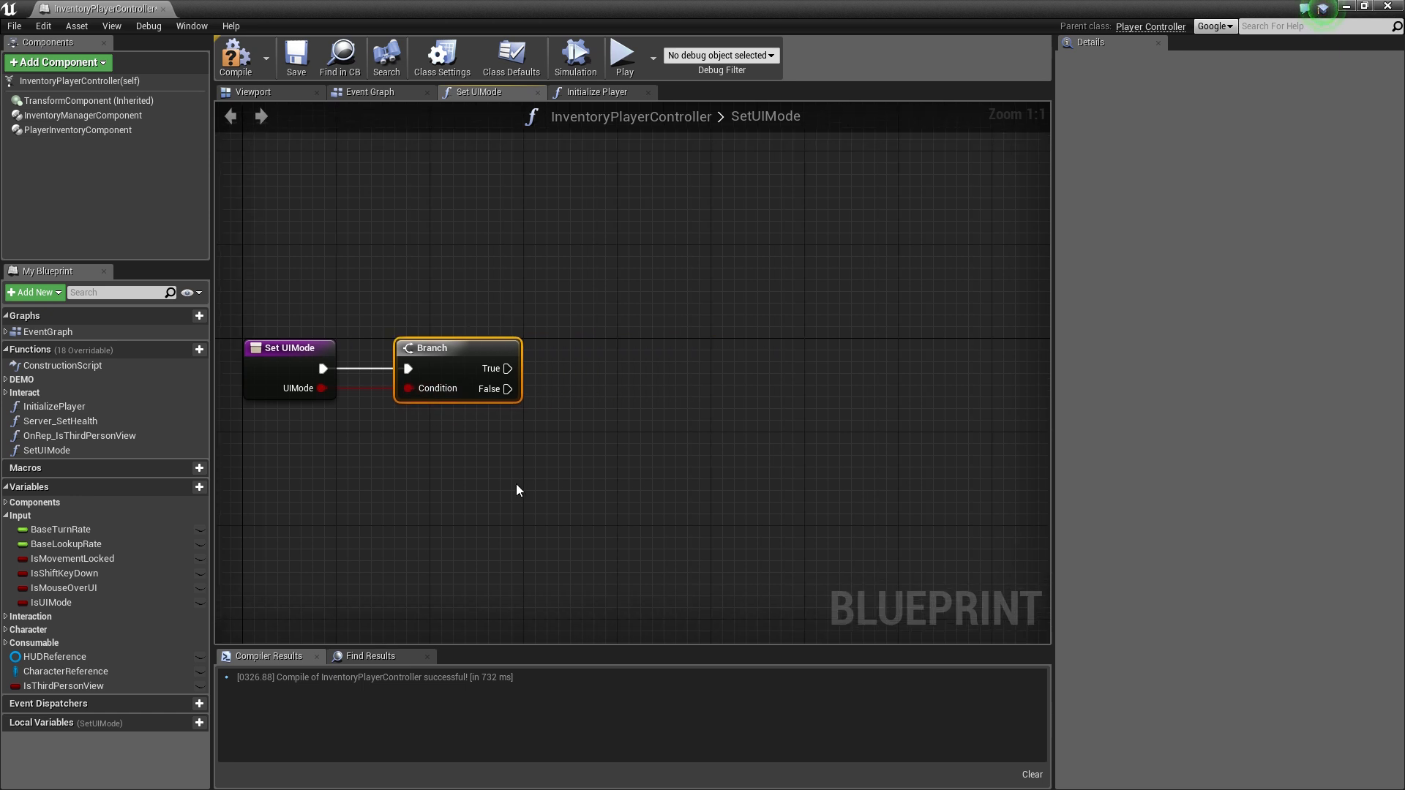
Branch SetUIMode on UIMode, setting IsUIMode and IsMovementLocked true or false per path
click(50, 601)
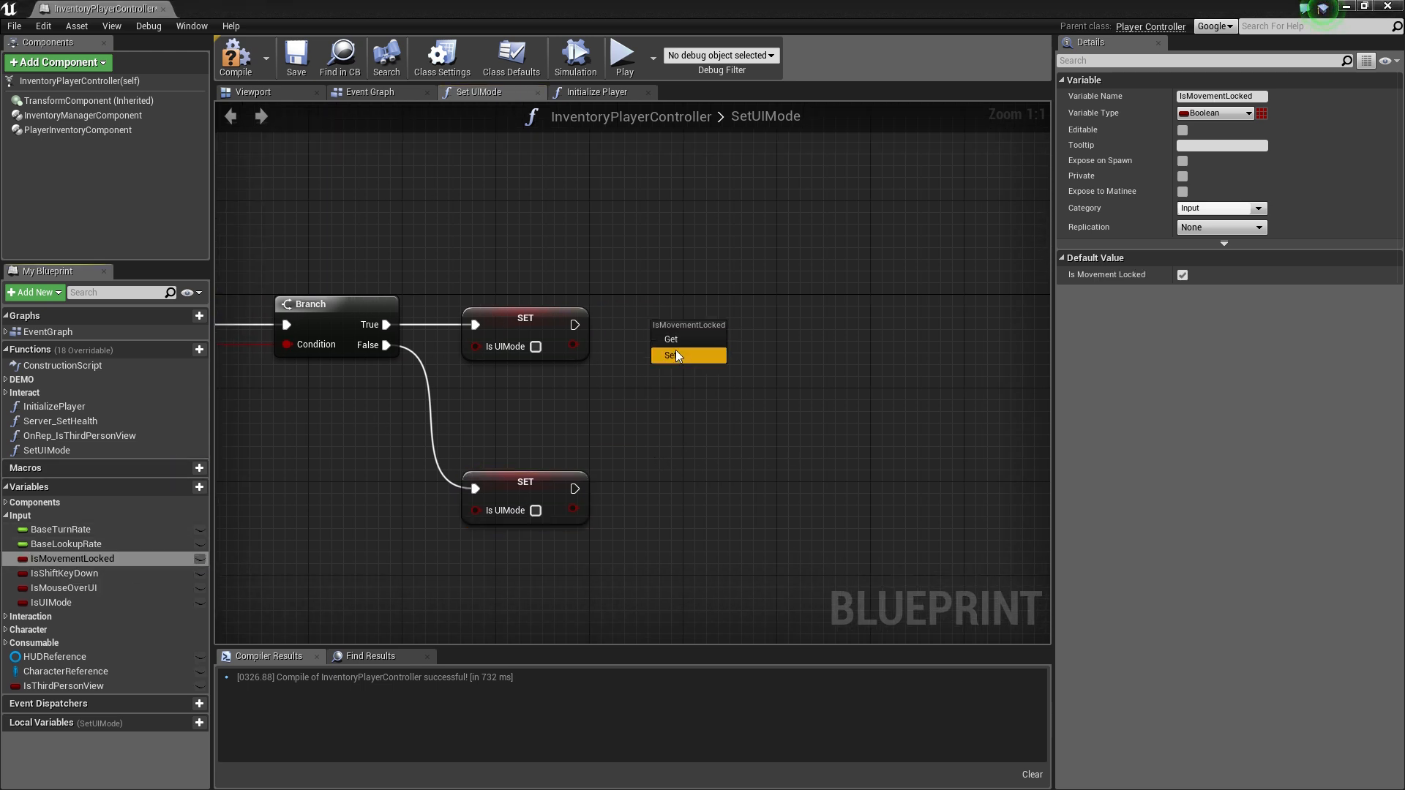
click(672, 354)
text(show mous)
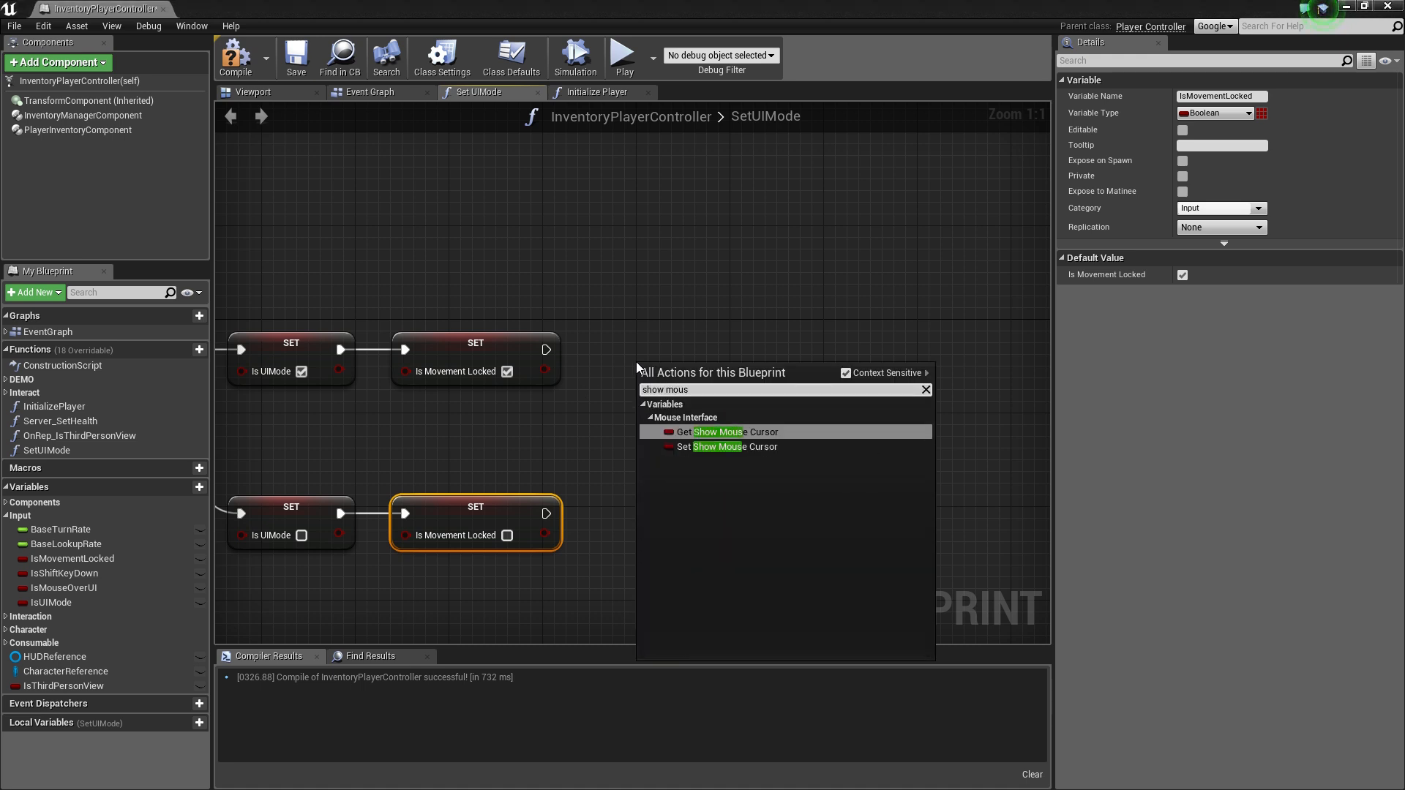
Set Show Mouse Cursor and switch to Game and UI input when on, Game Only when off, then compile
click(729, 447)
text(set inpu)
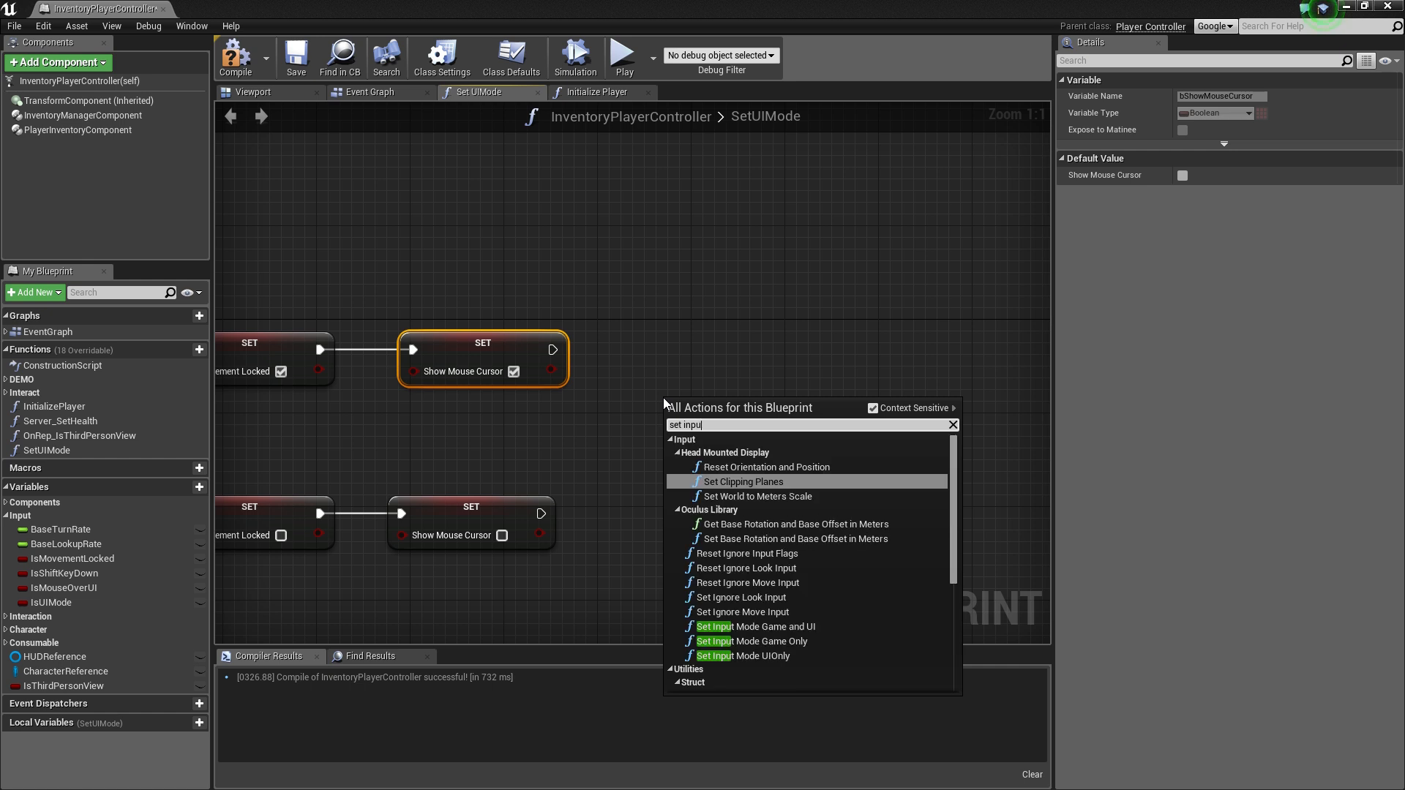
text(mode)
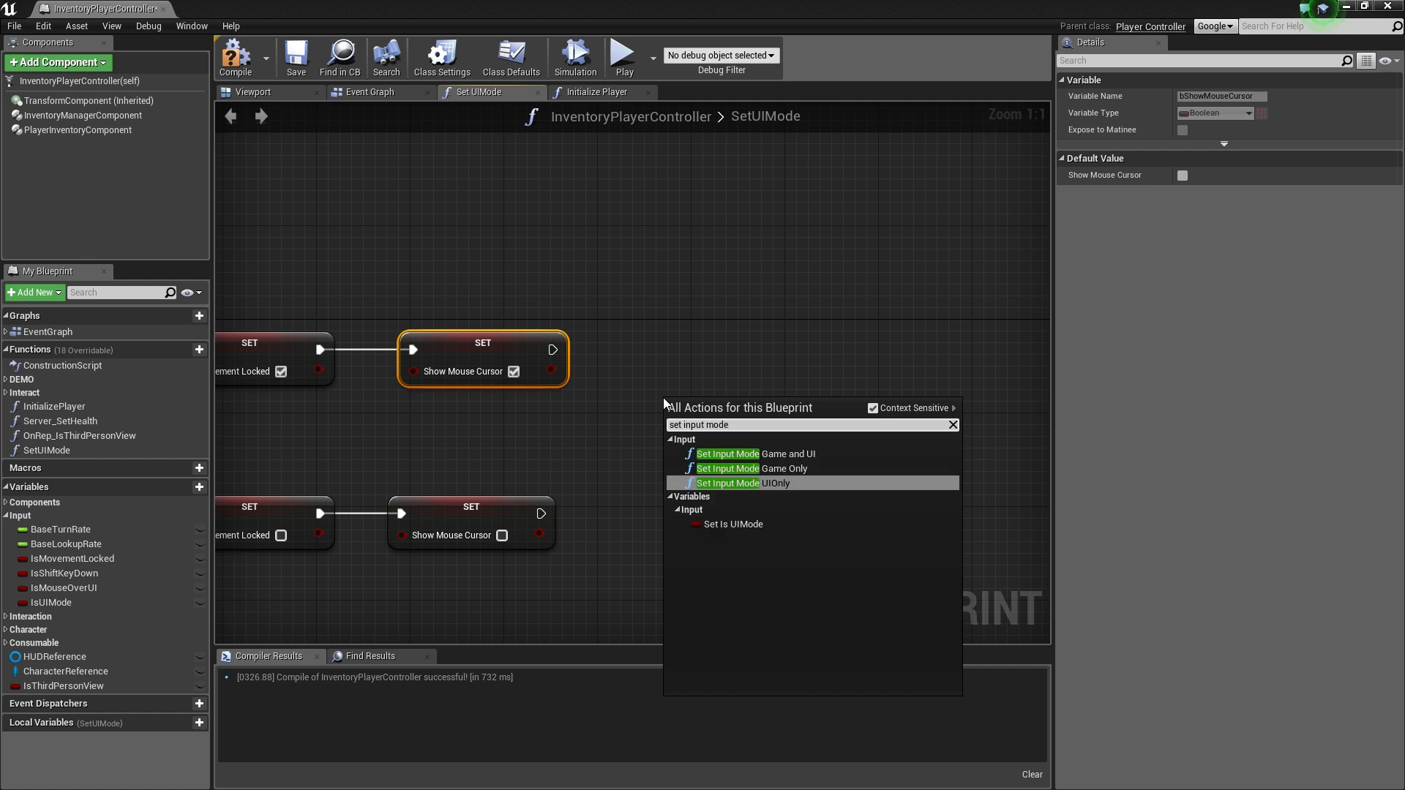
click(727, 454)
text(set input game)
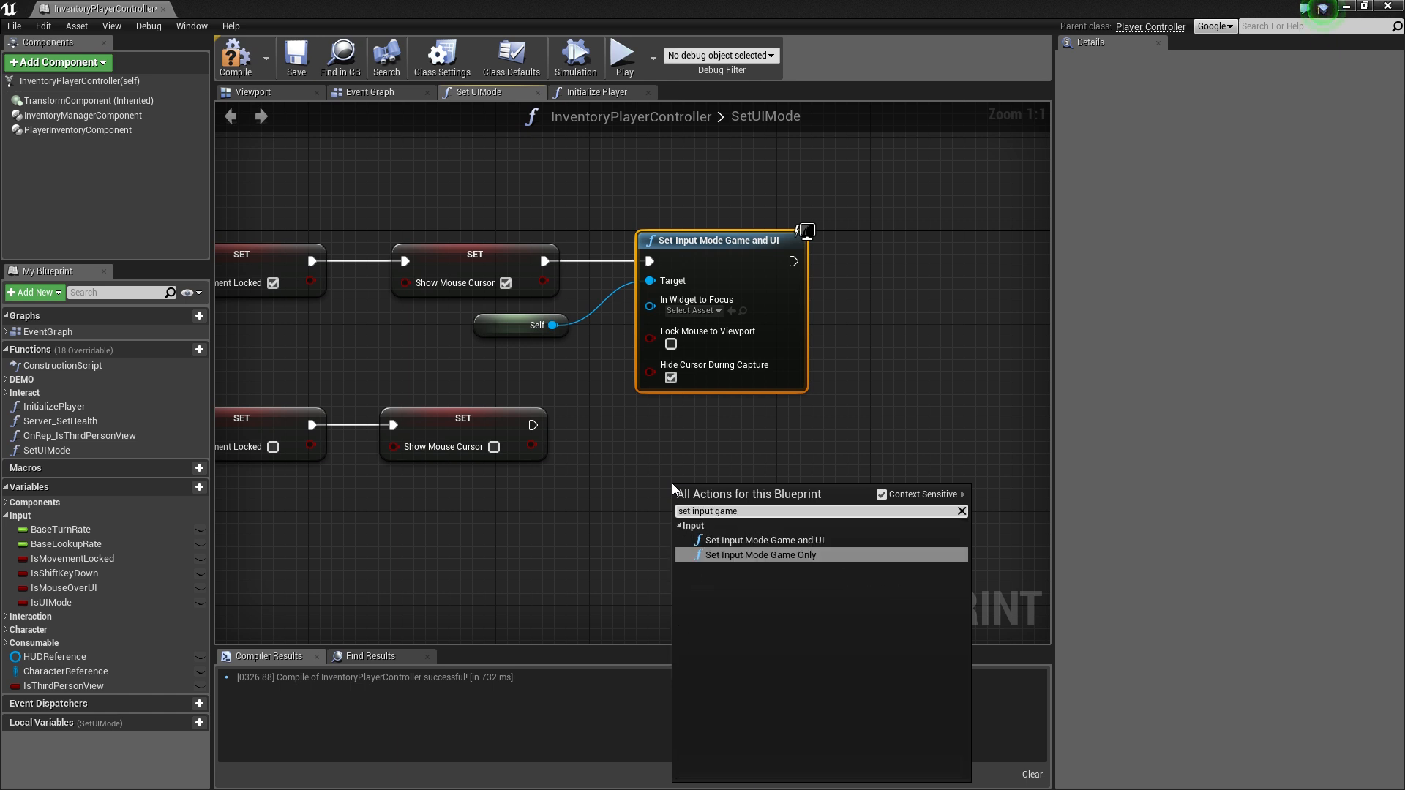
click(758, 555)
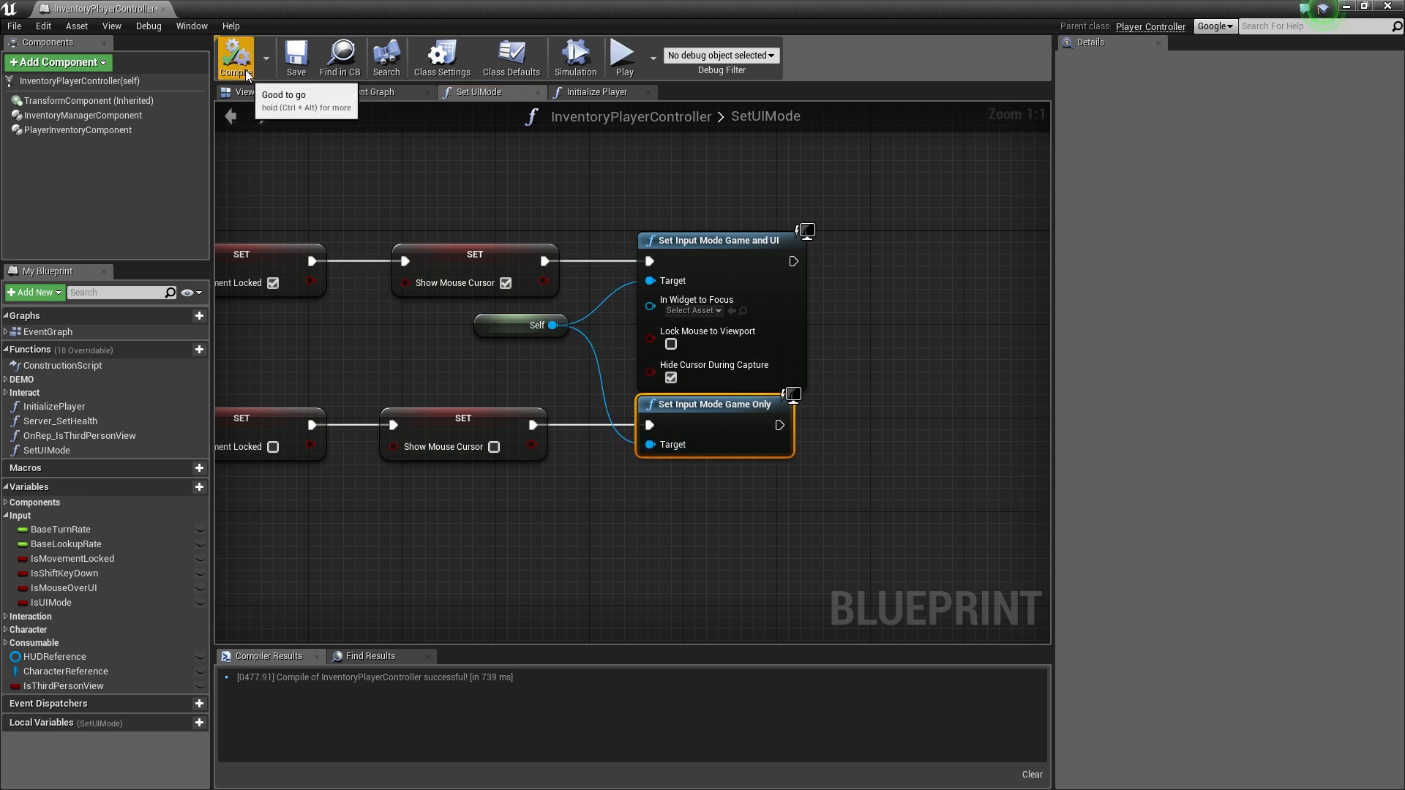
mouse_move(624, 56)
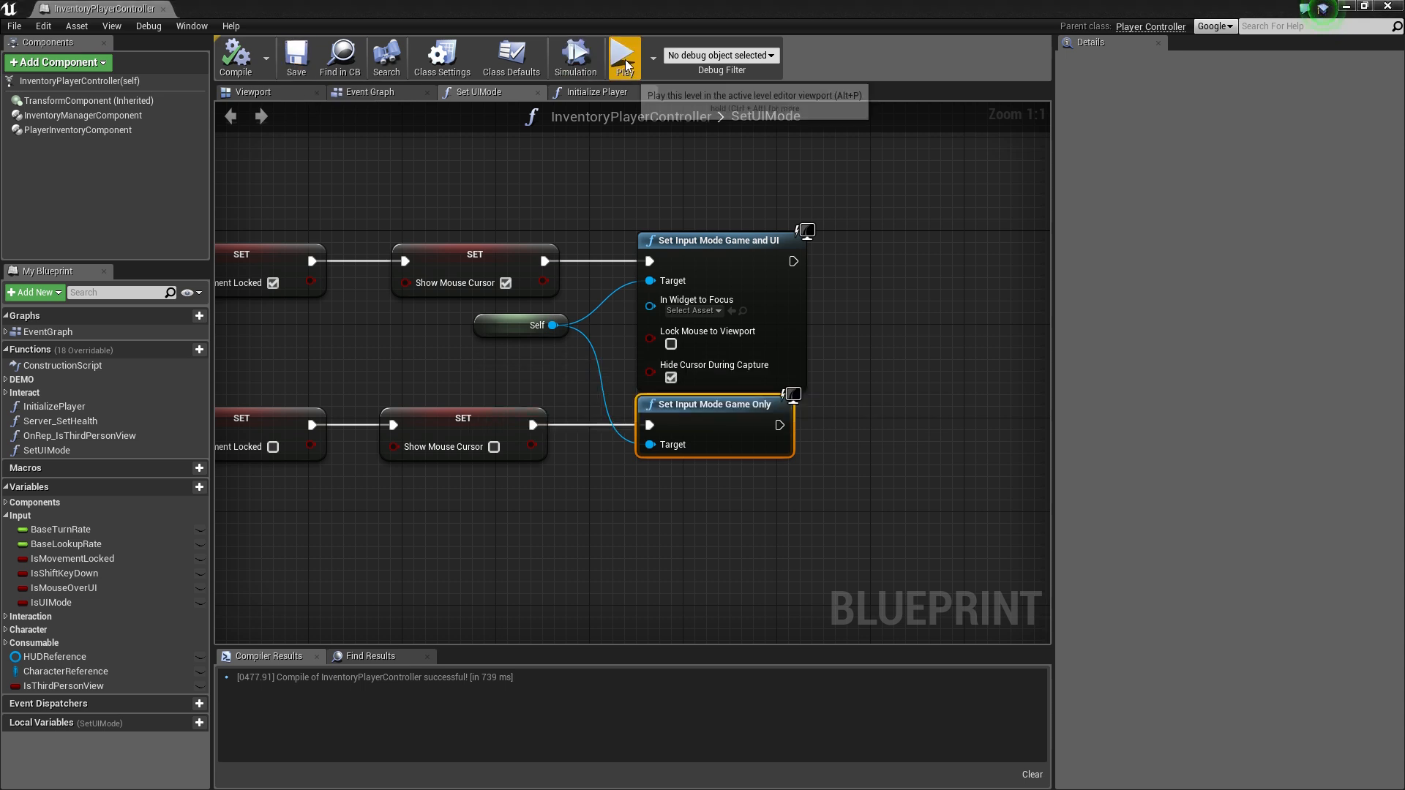
Launch the level in a New Editor Window (PIE) to test the inventory controller
click(641, 57)
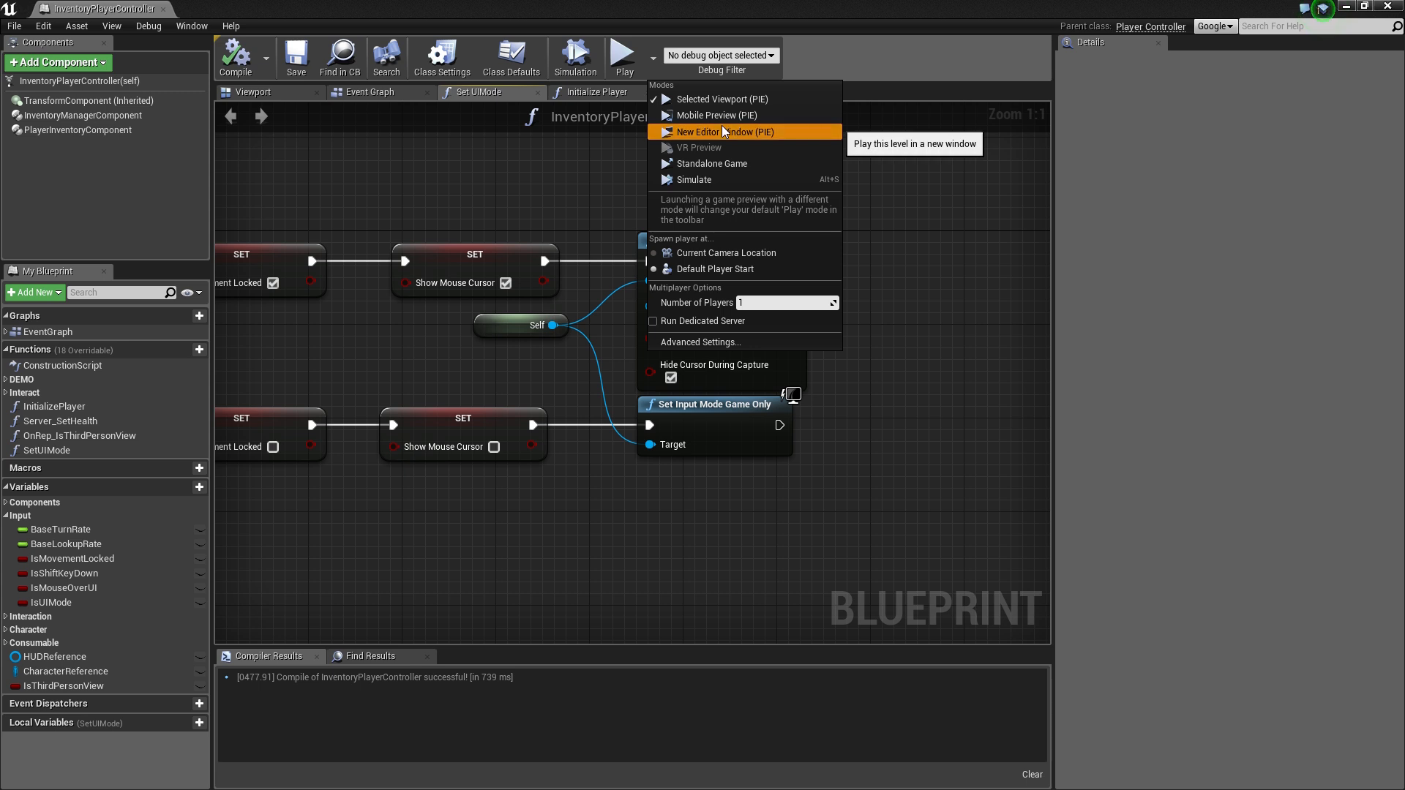
click(725, 131)
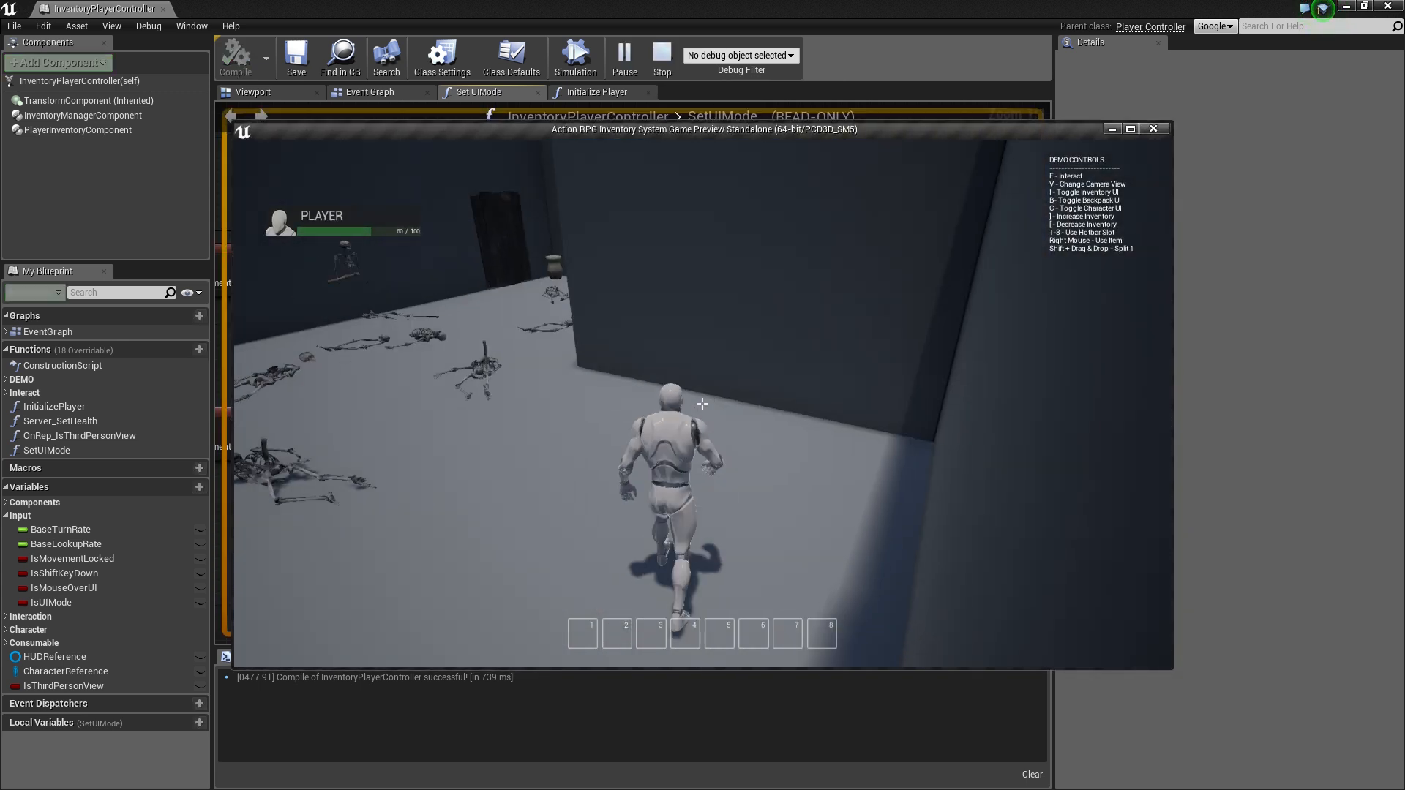